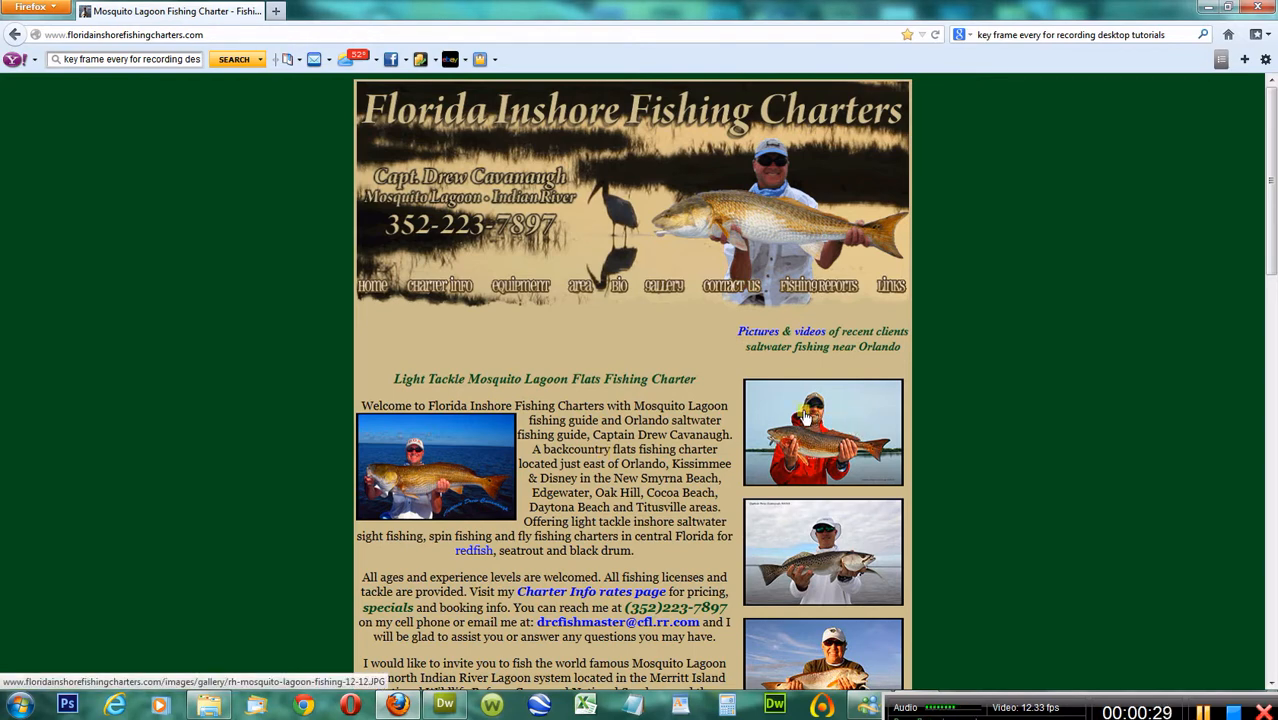
mouse_move(756, 459)
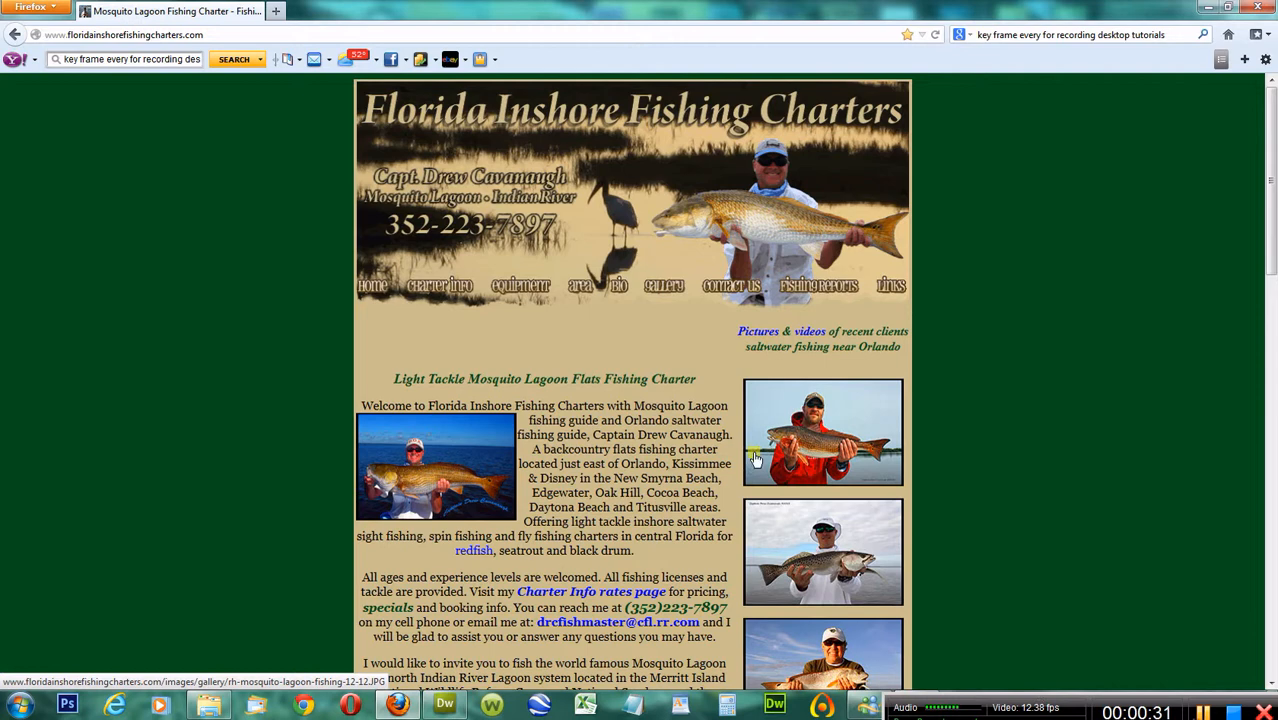
mouse_move(770, 428)
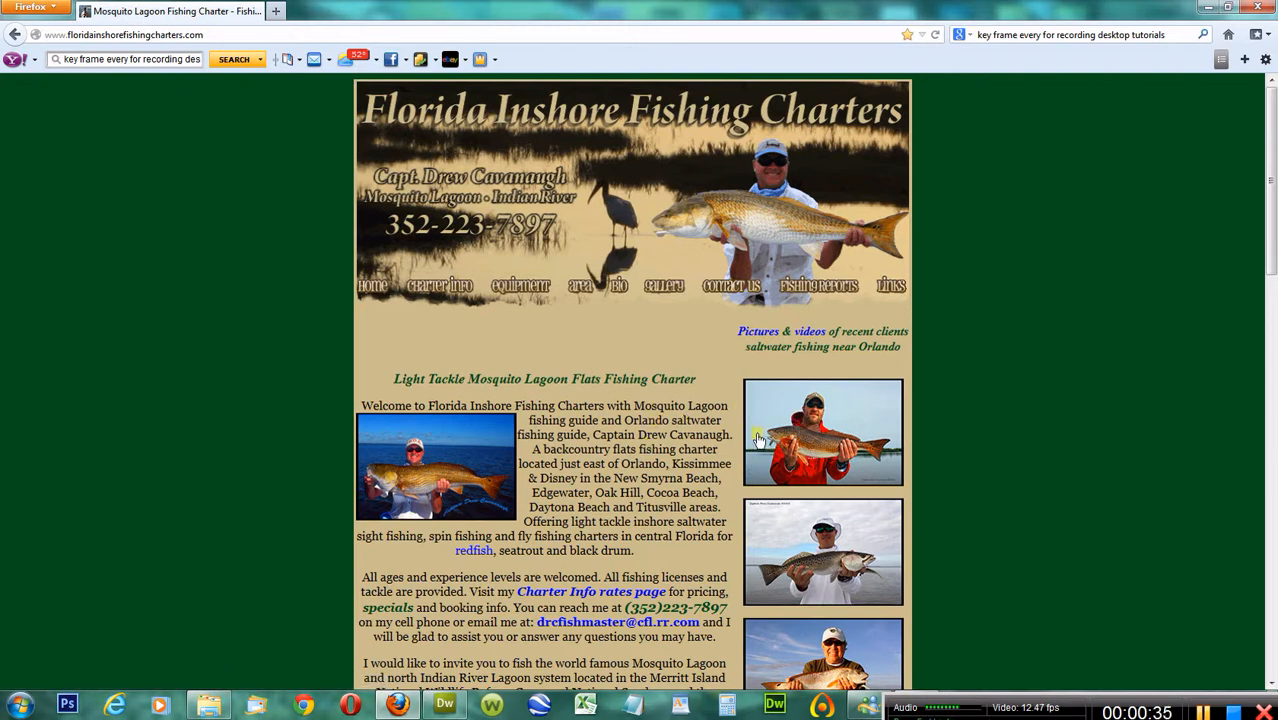
mouse_move(800, 408)
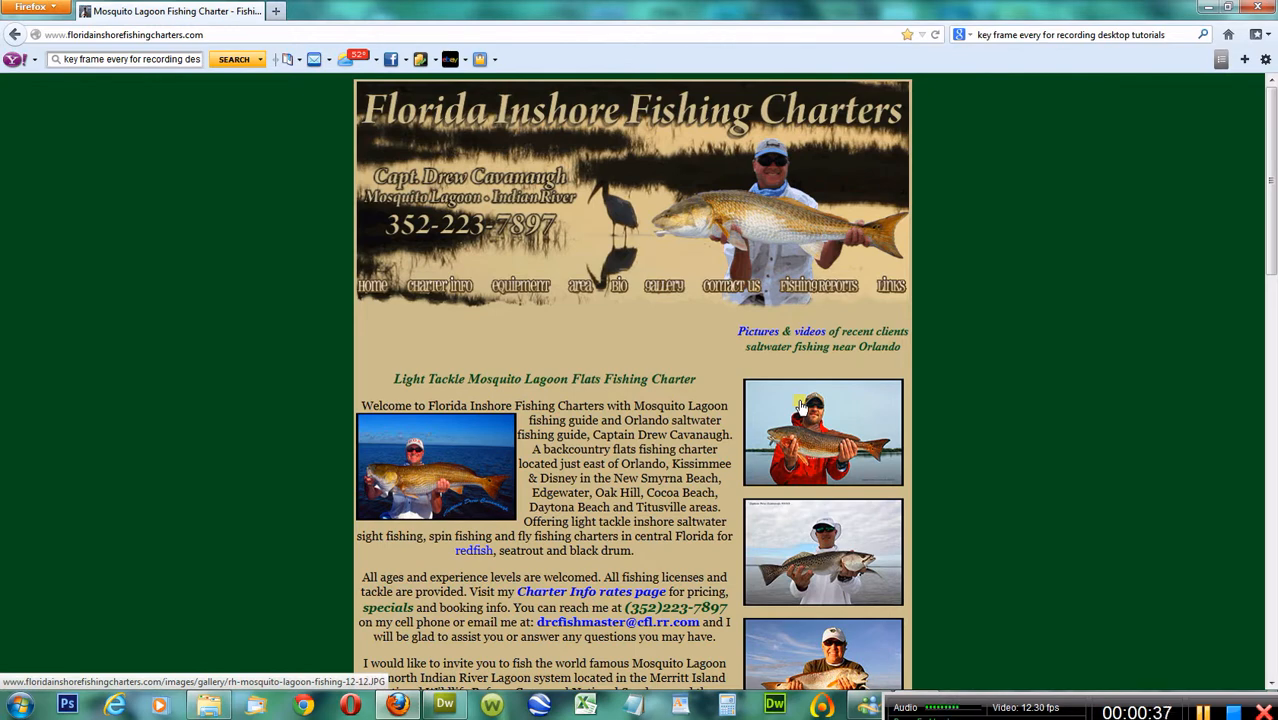
mouse_move(825, 560)
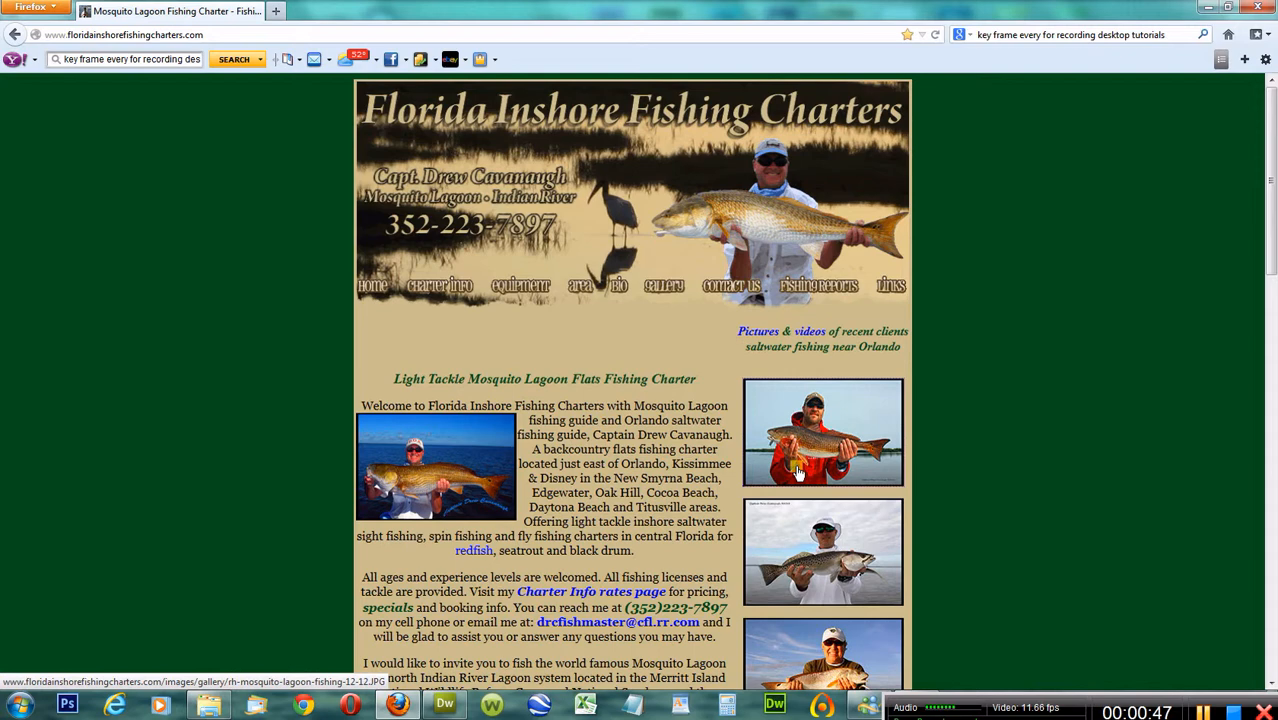
mouse_move(780, 503)
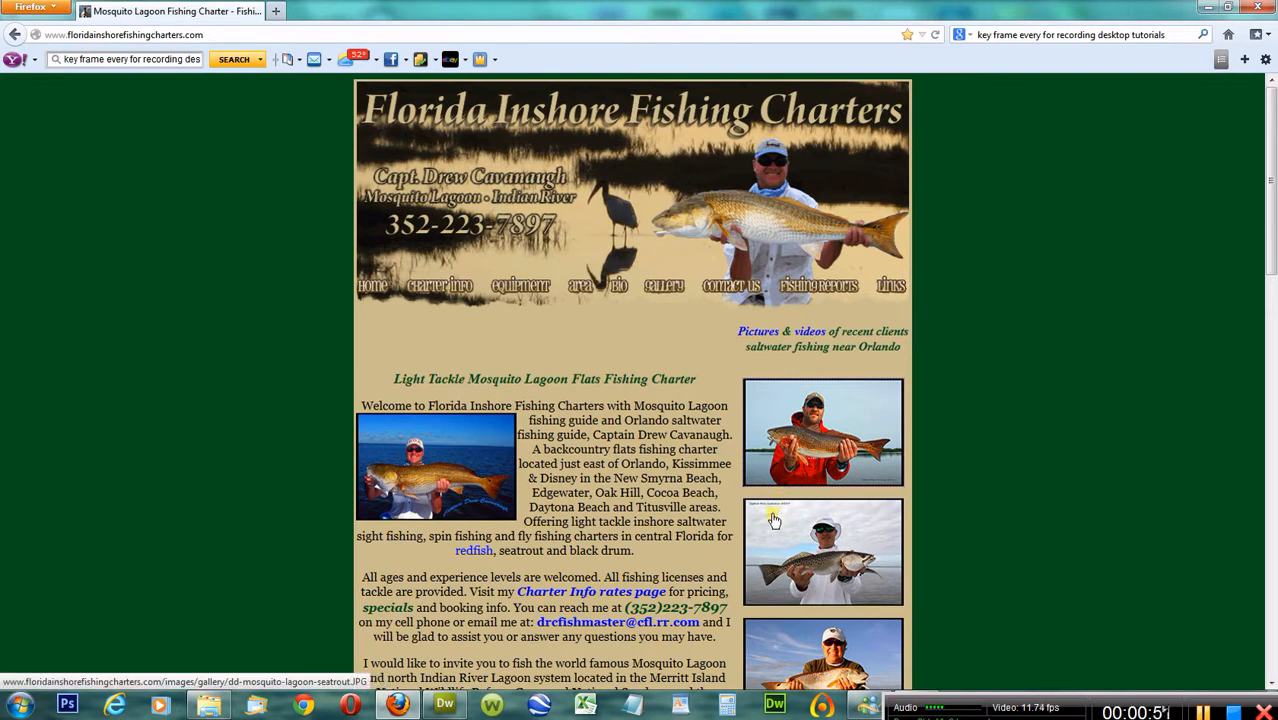
mouse_move(769, 535)
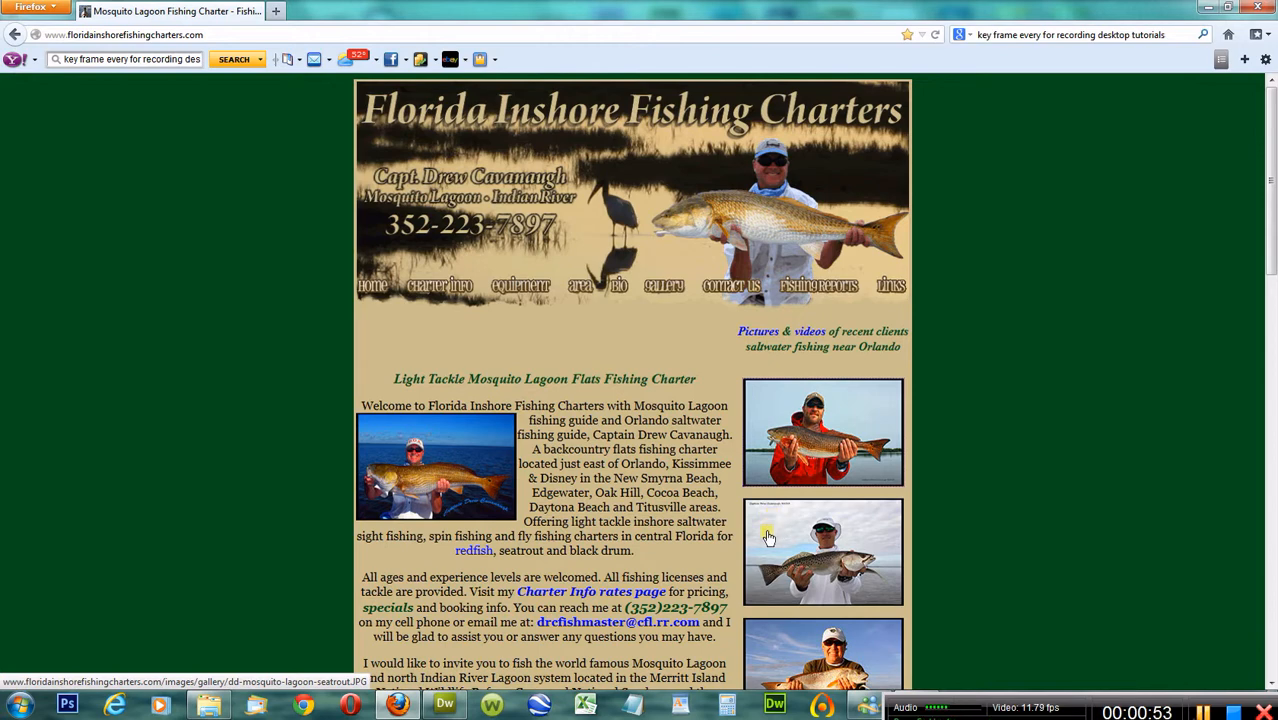
mouse_move(540, 670)
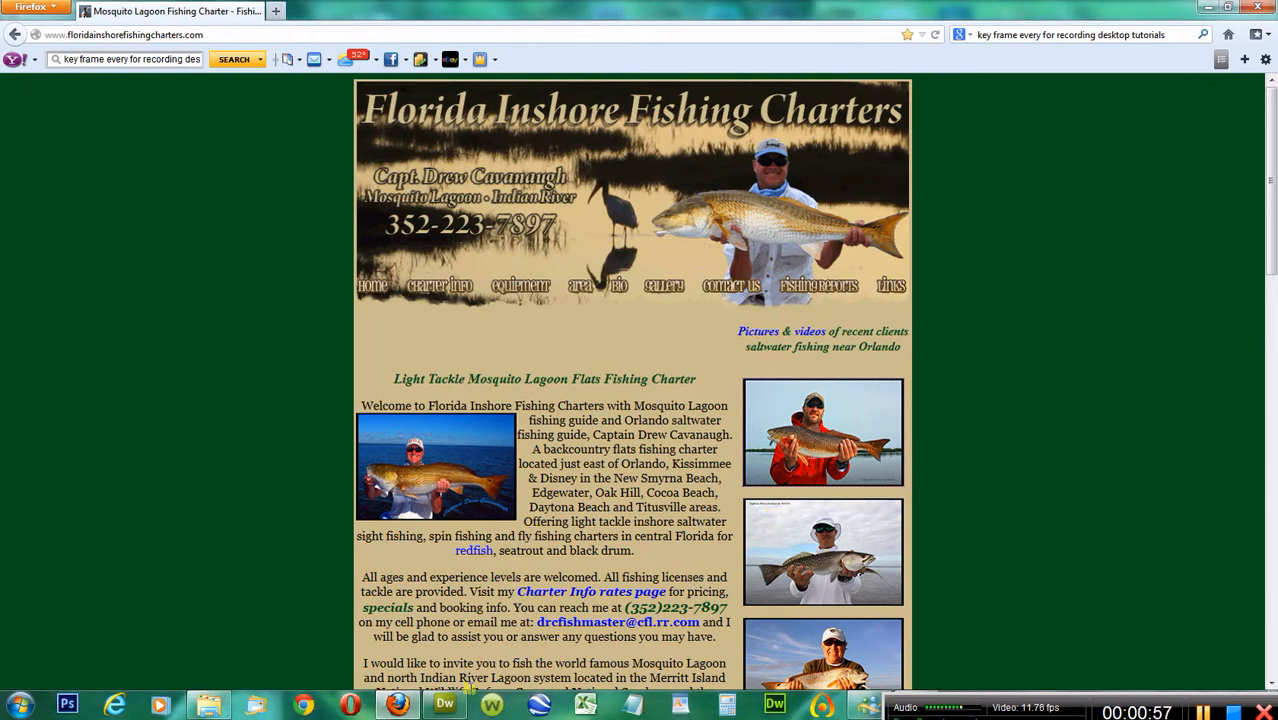
Connect the Florida Inshore Fishing site to its remote host and hide the file activity dialog
left_click(444, 705)
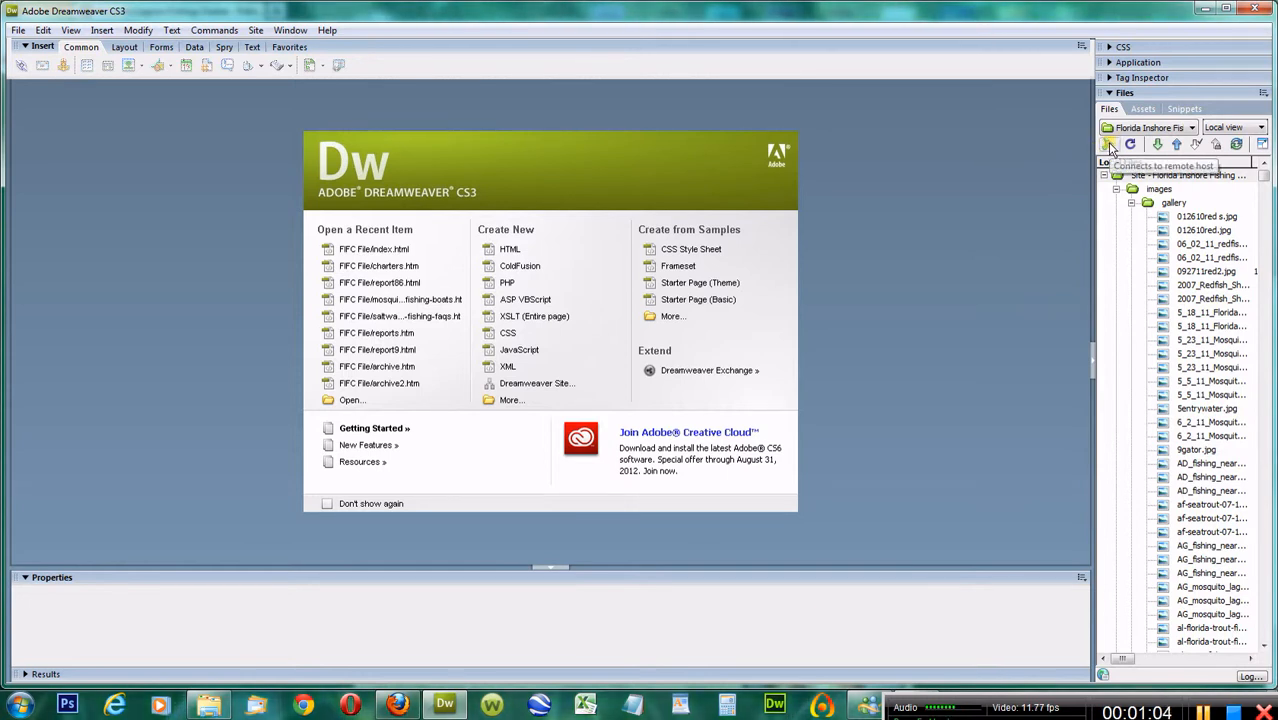
left_click(1108, 143)
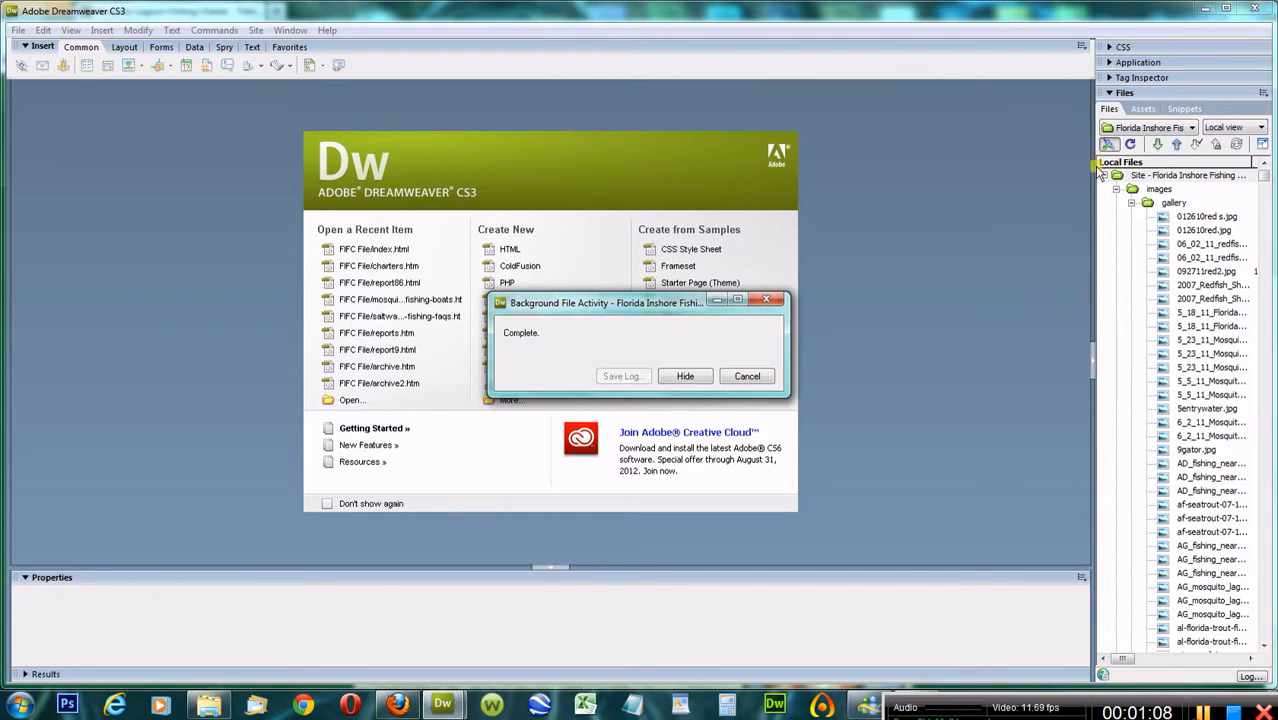
left_click(685, 376)
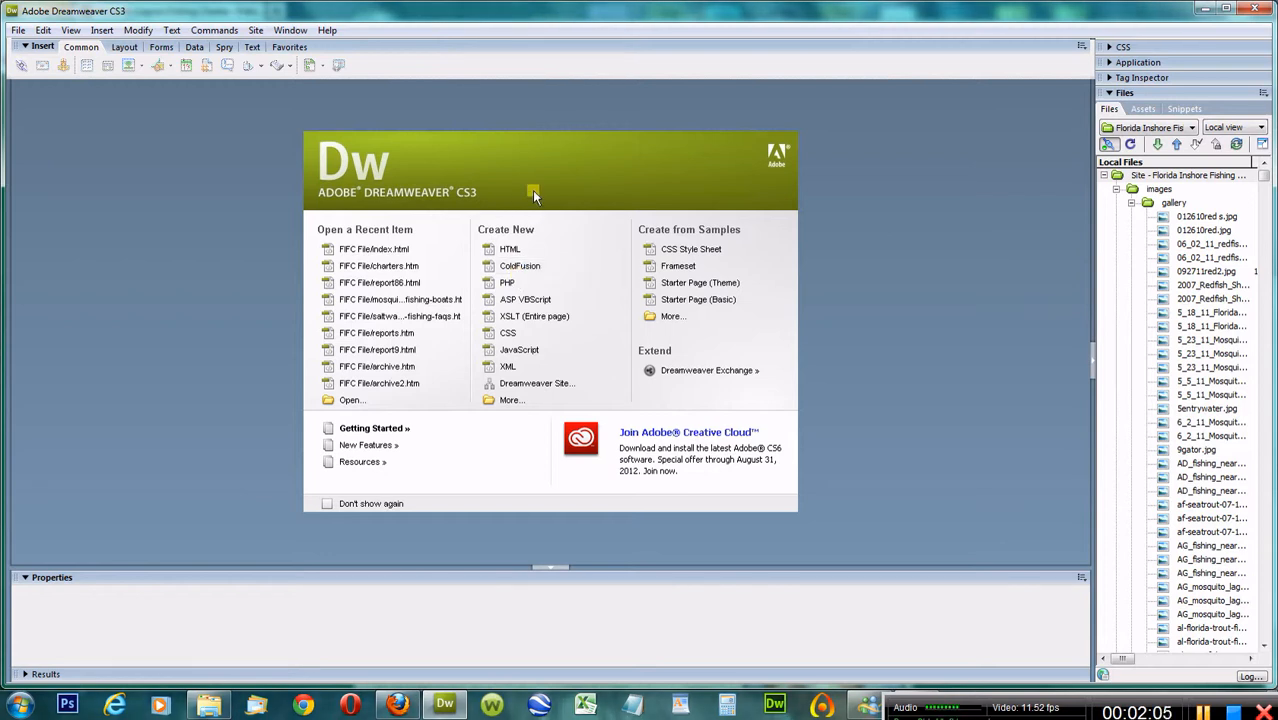
mouse_move(515, 222)
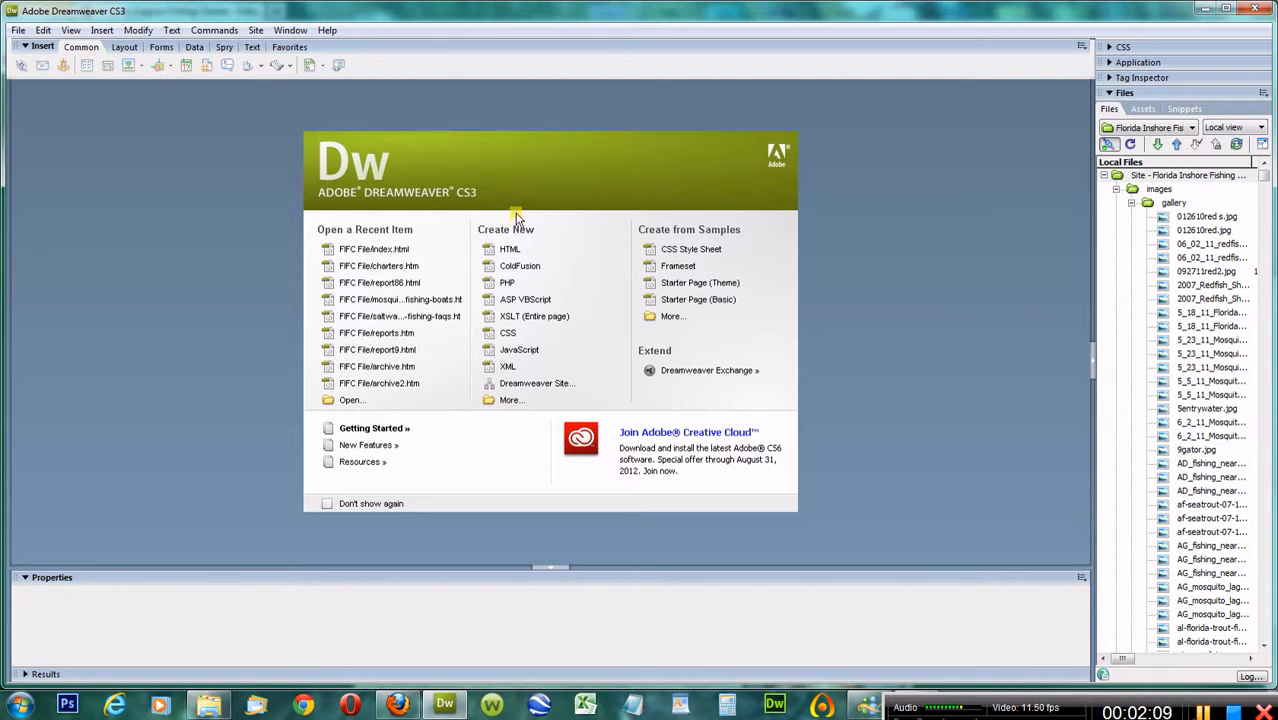
mouse_move(820, 285)
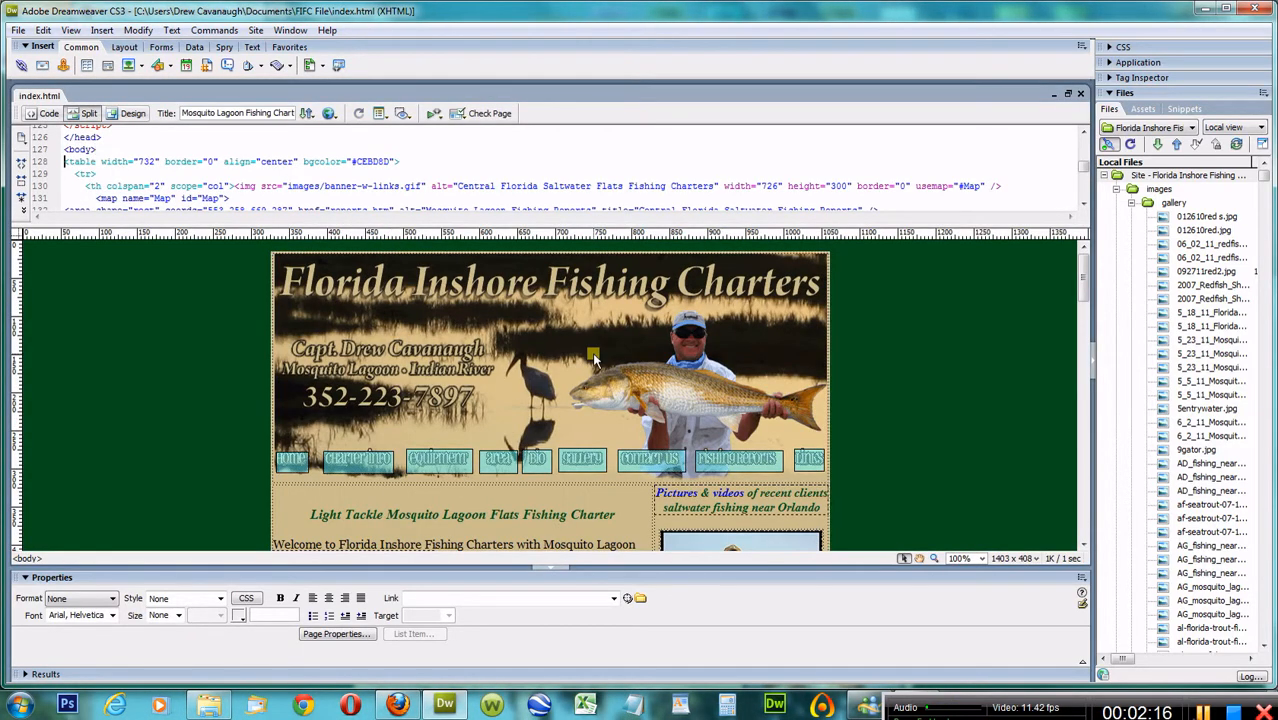
Scroll the index.html Design pane down to the right-hand redfish photo column
scroll("down", 3)
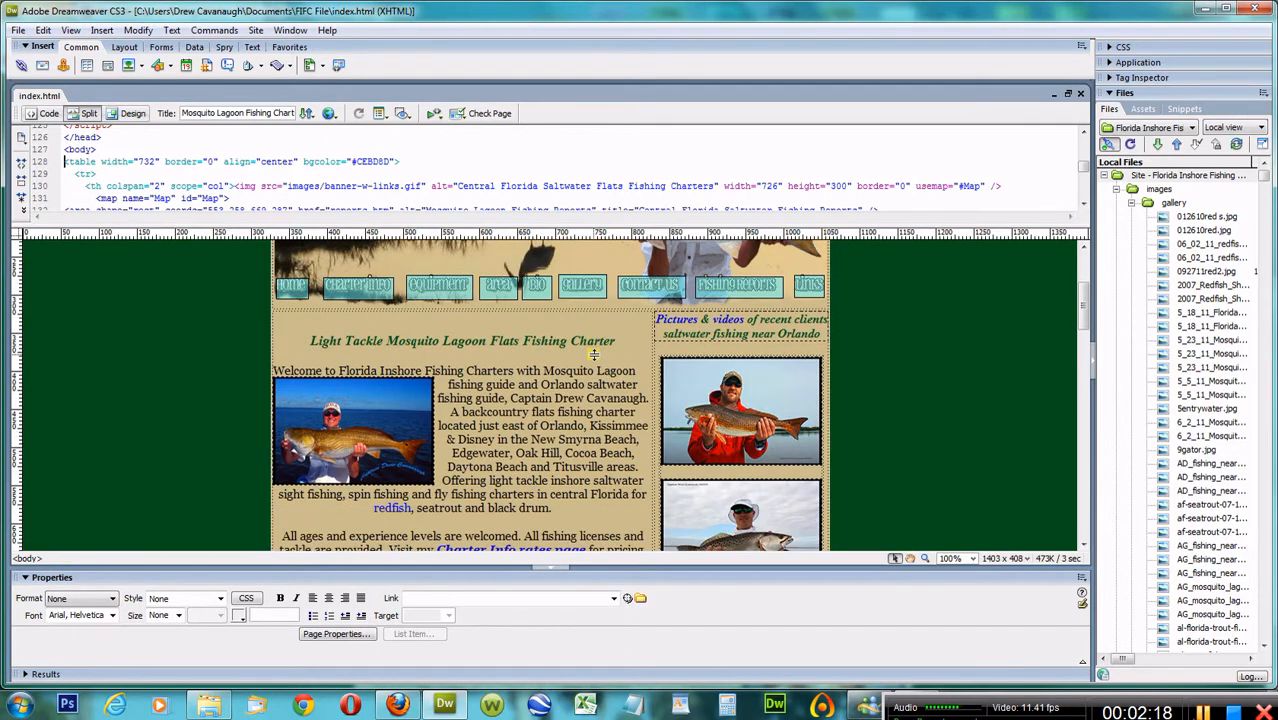
scroll("down", 3)
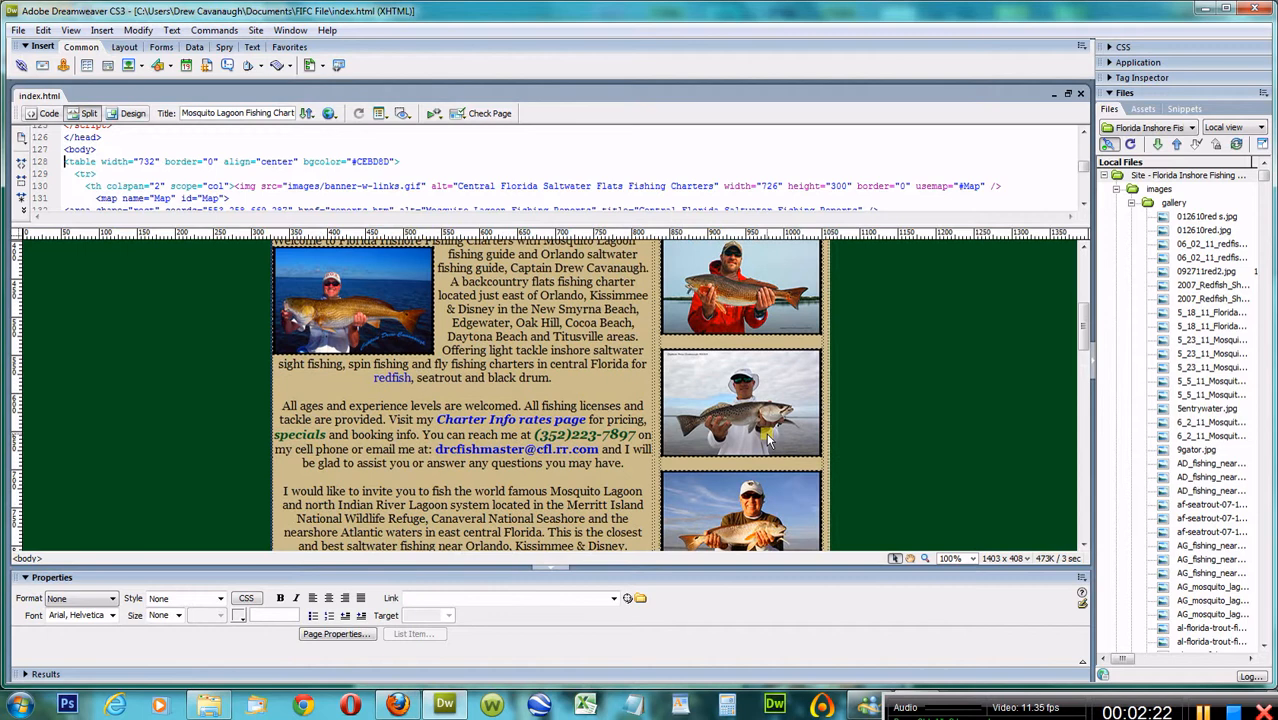
scroll("down", 3)
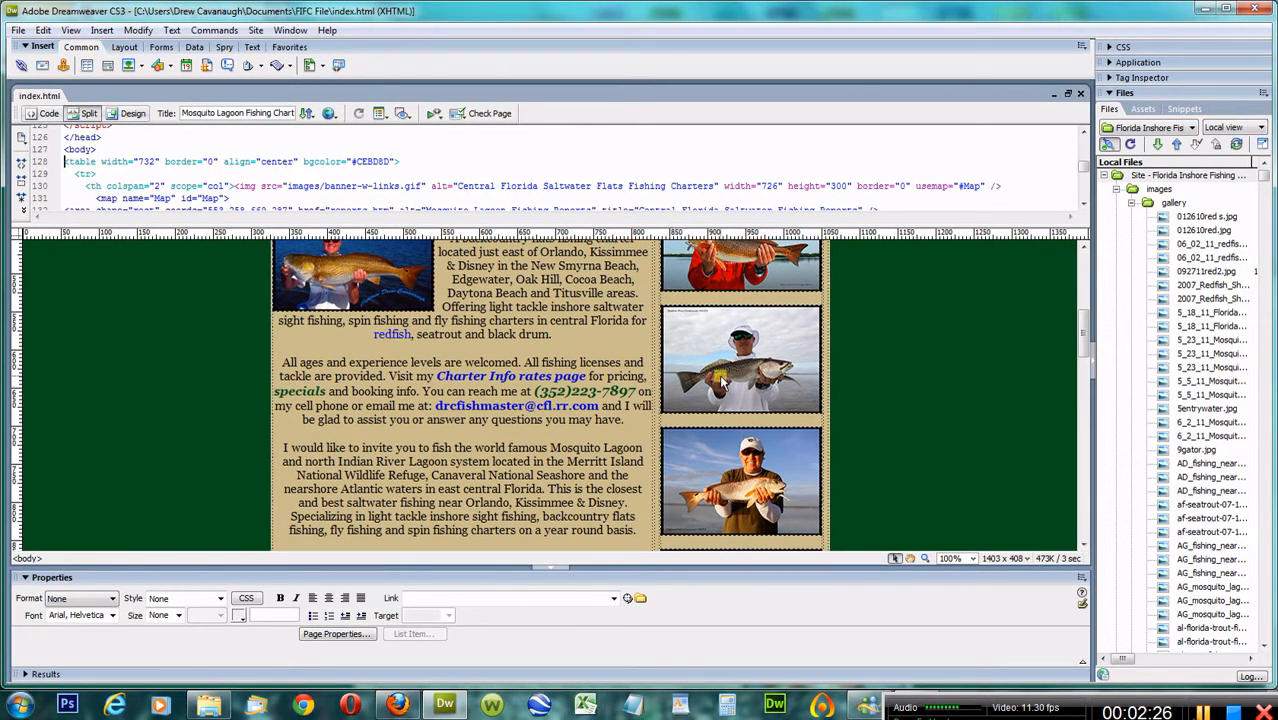
mouse_move(730, 490)
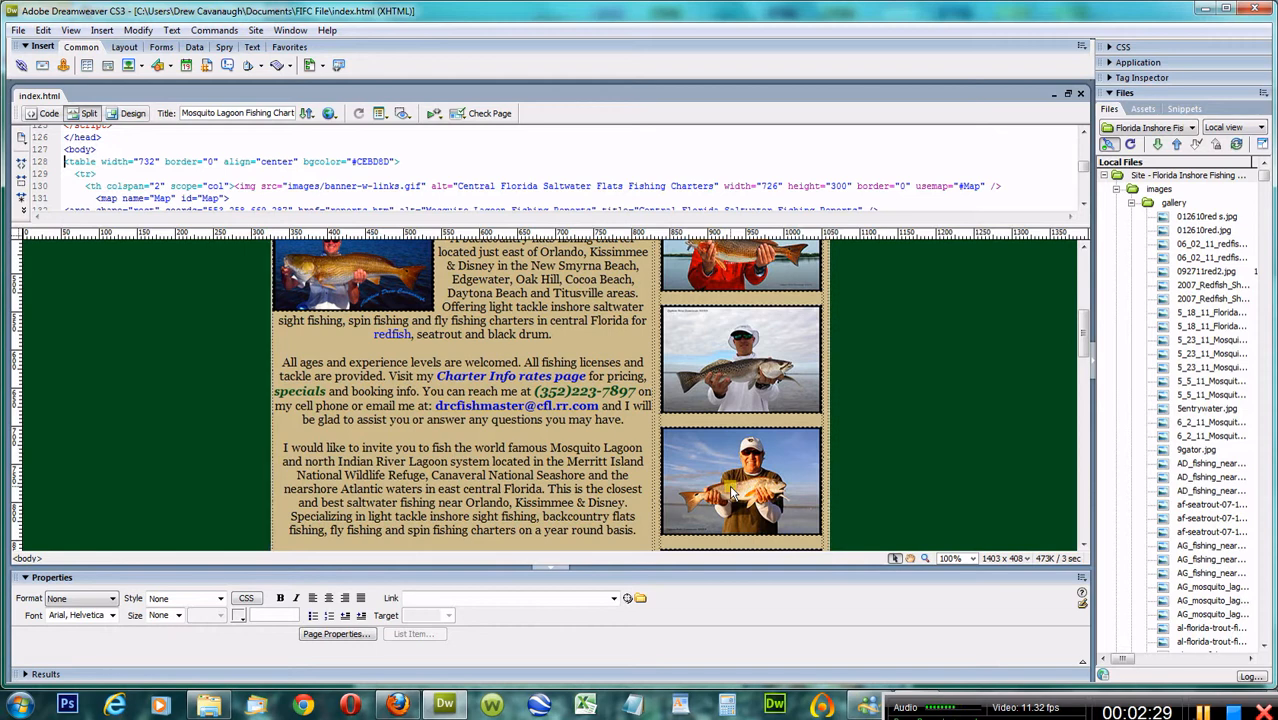
Preview the full-size hp-mosquito-lagoon-redfish-2-13 photo and its -s thumbnail in Photo Viewer
left_click(740, 485)
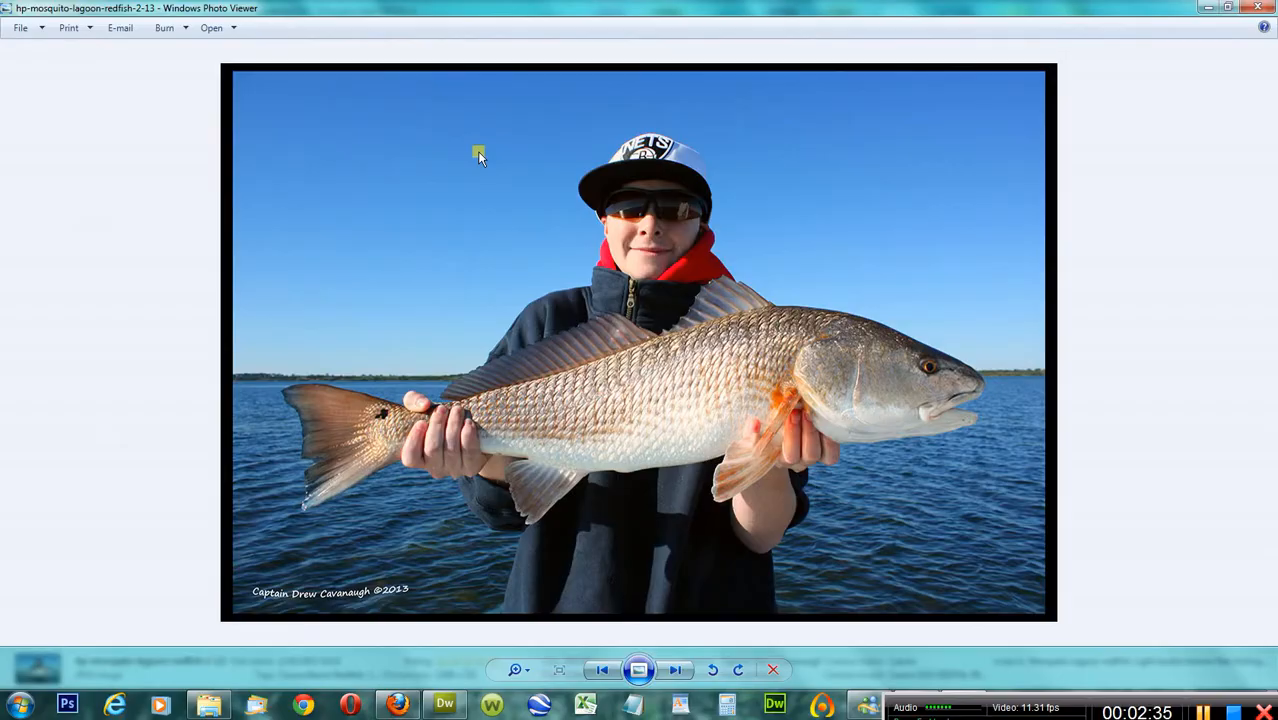
mouse_move(782, 217)
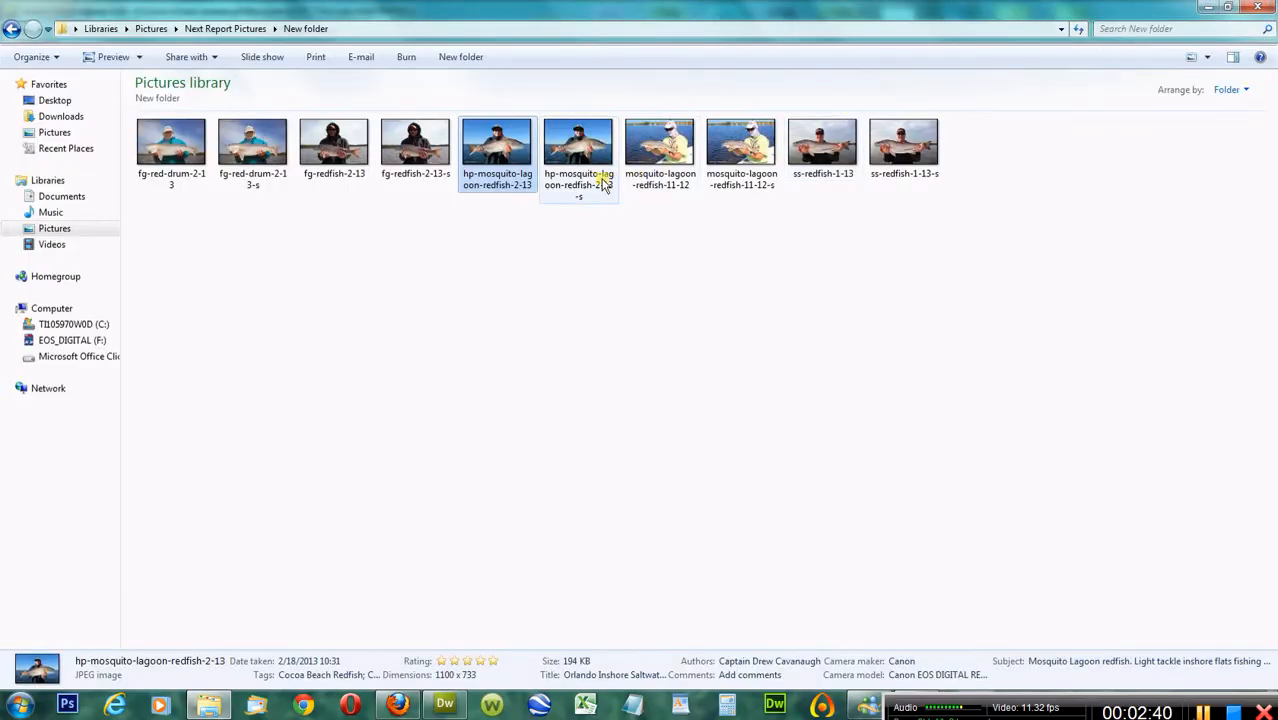
double_click(578, 140)
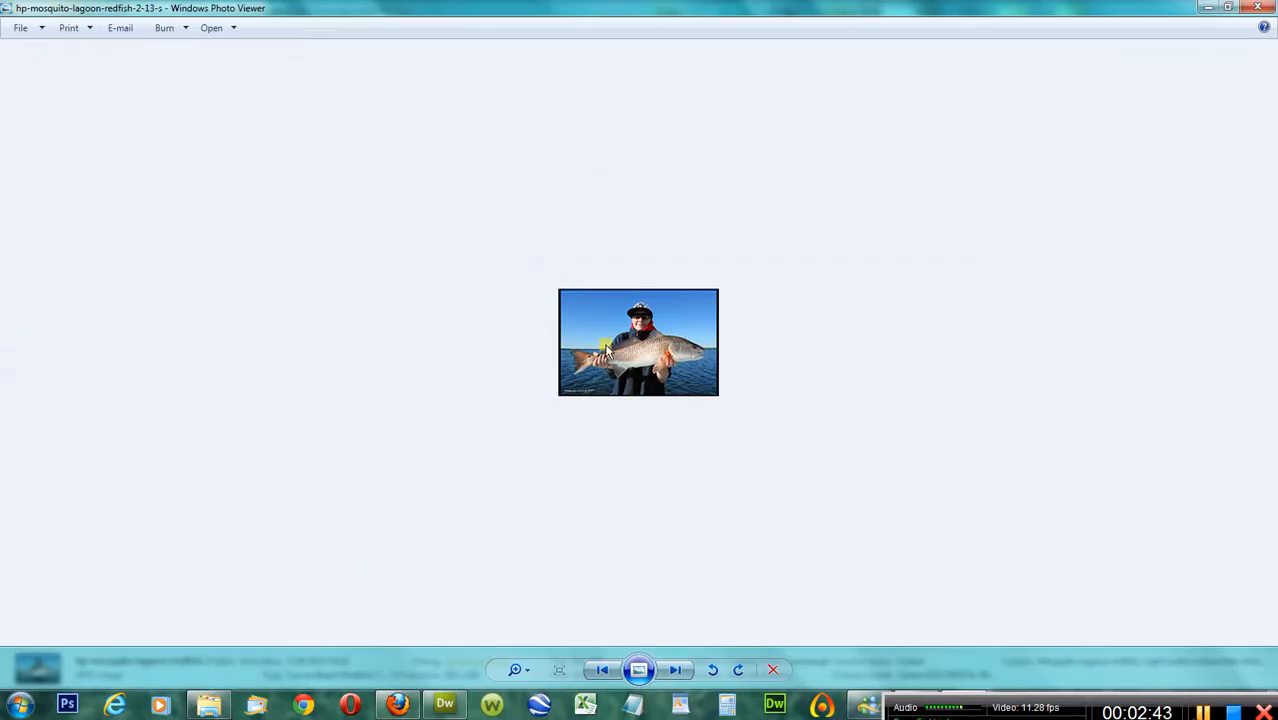
left_click(444, 705)
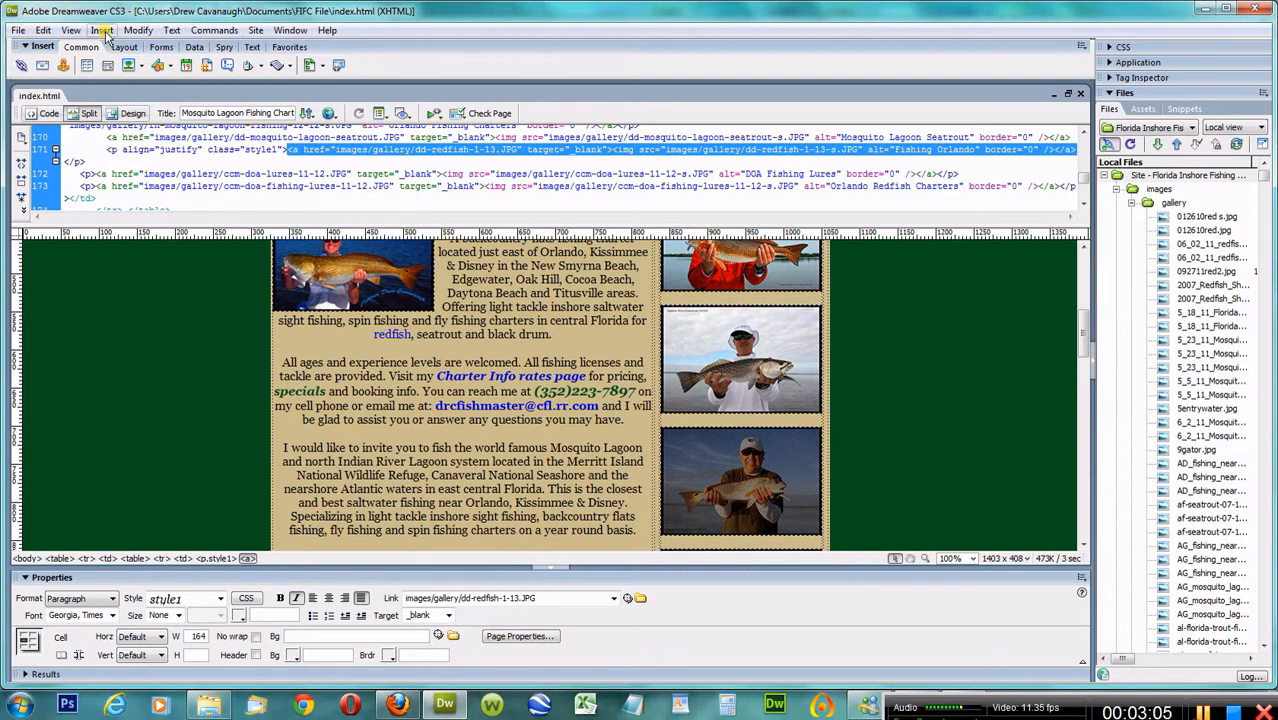
Start Insert > Image over the selected dd-redfish-1-13 link code on line 171
left_click(138, 30)
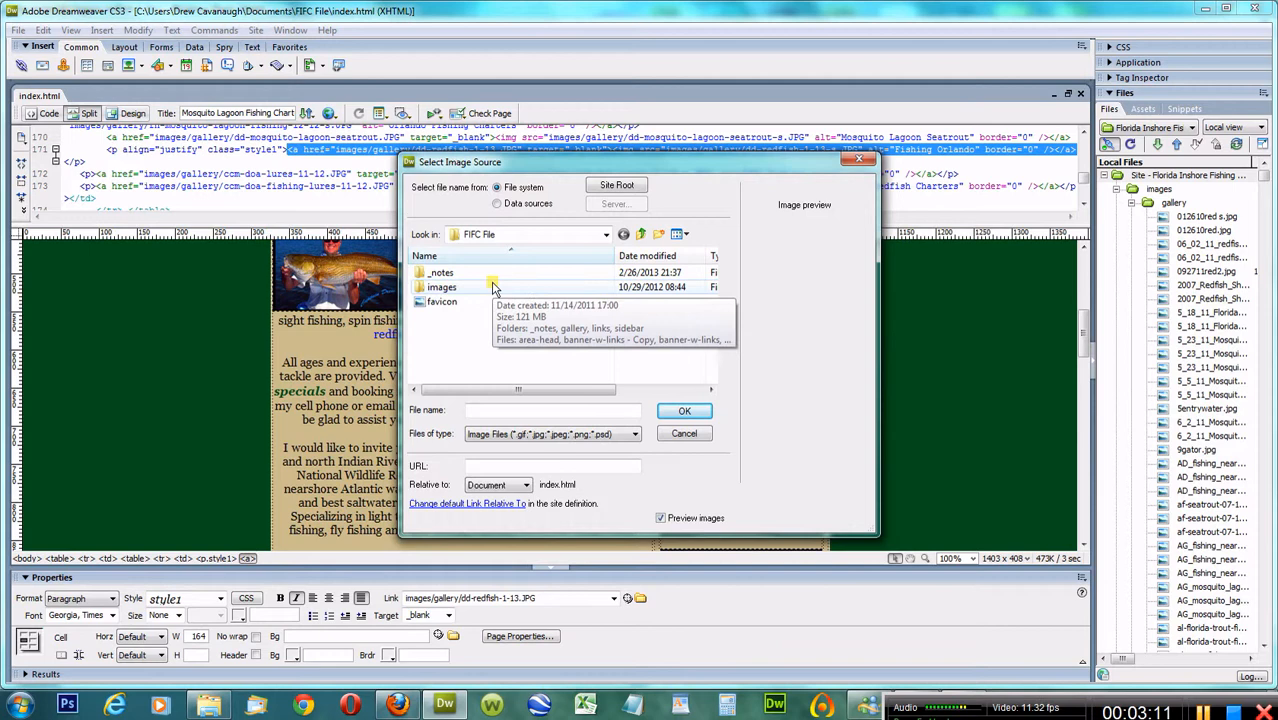
Choose hp-mosquito-lagoon-redfish-2-13-s from images/gallery as the image source
double_click(442, 287)
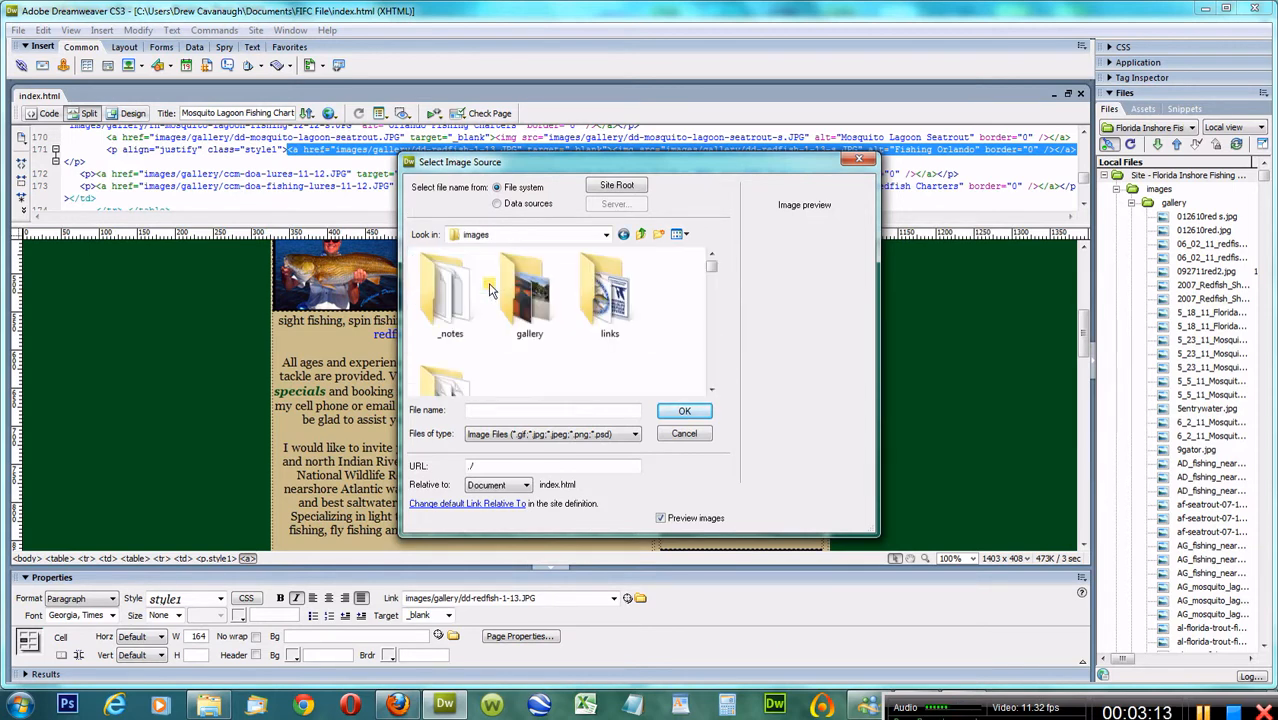
double_click(529, 290)
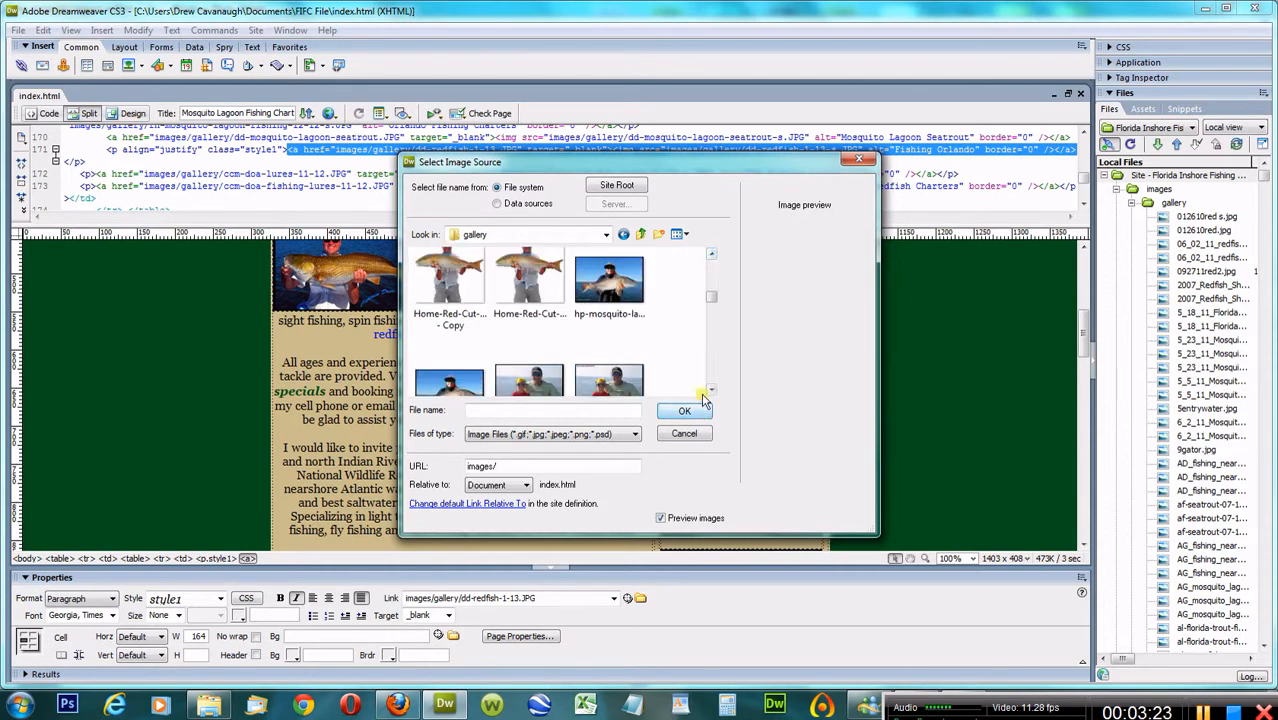
scroll("down", 3)
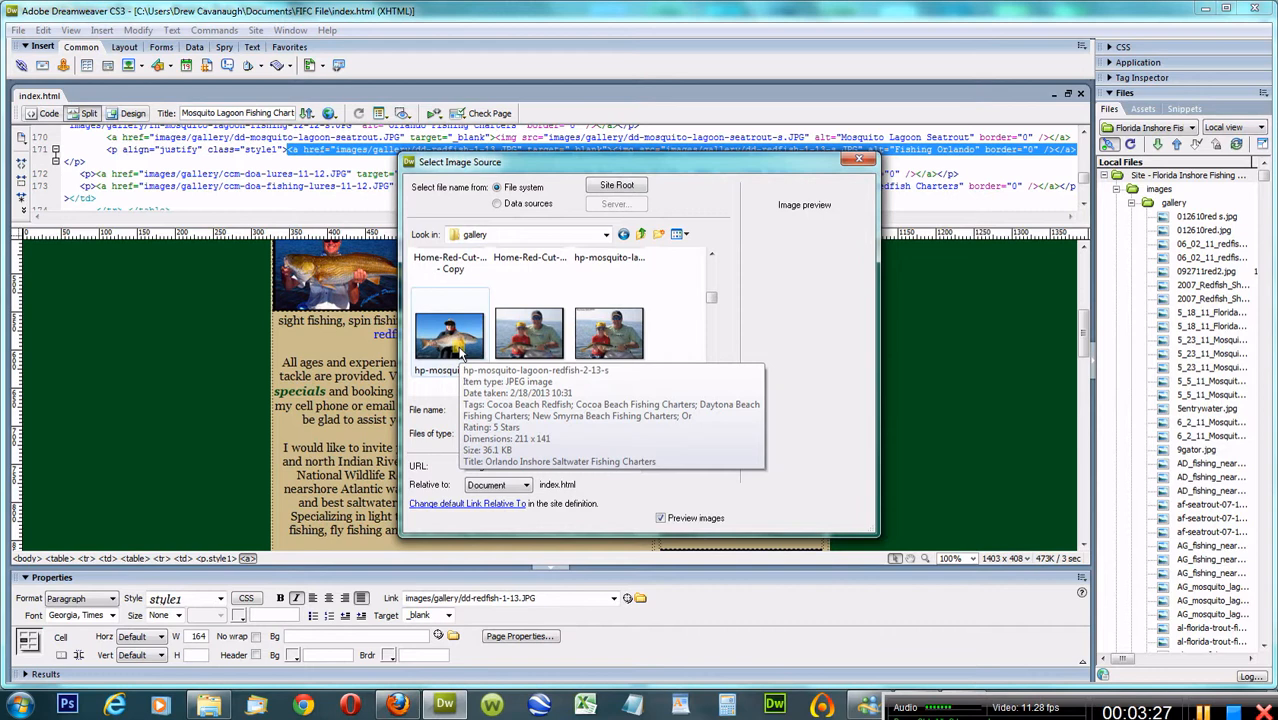
left_click(450, 335)
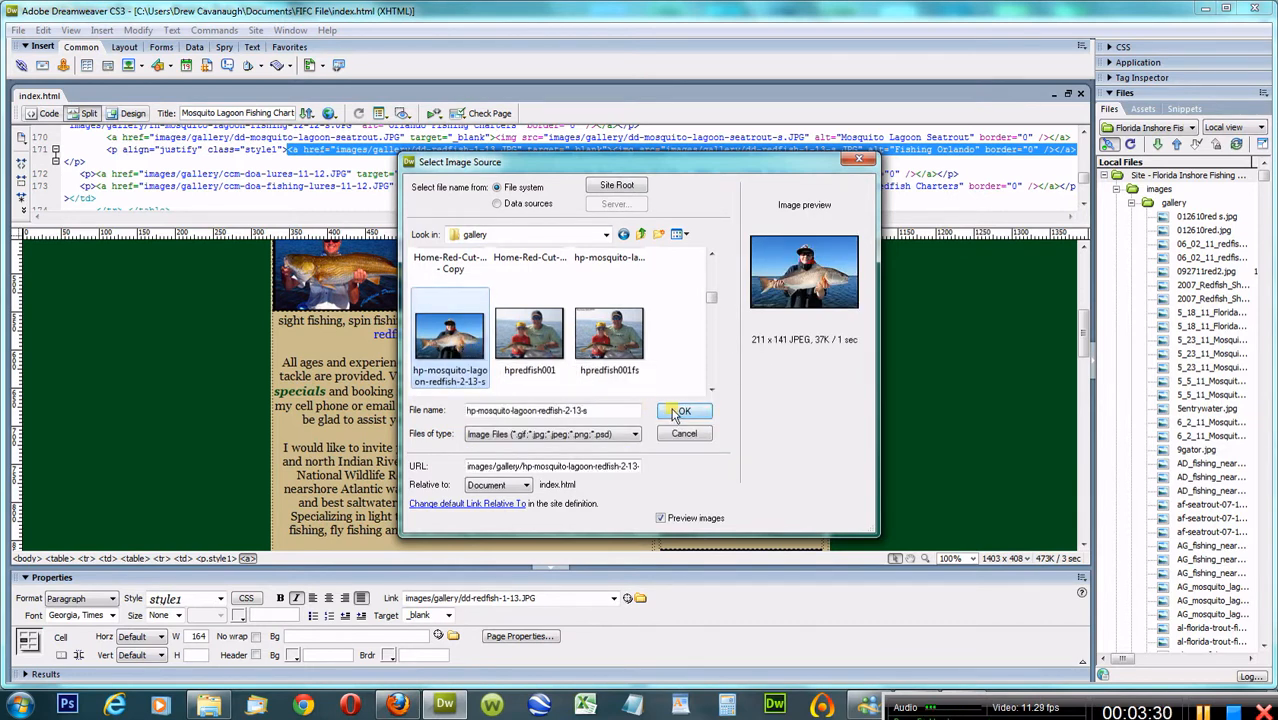
left_click(683, 411)
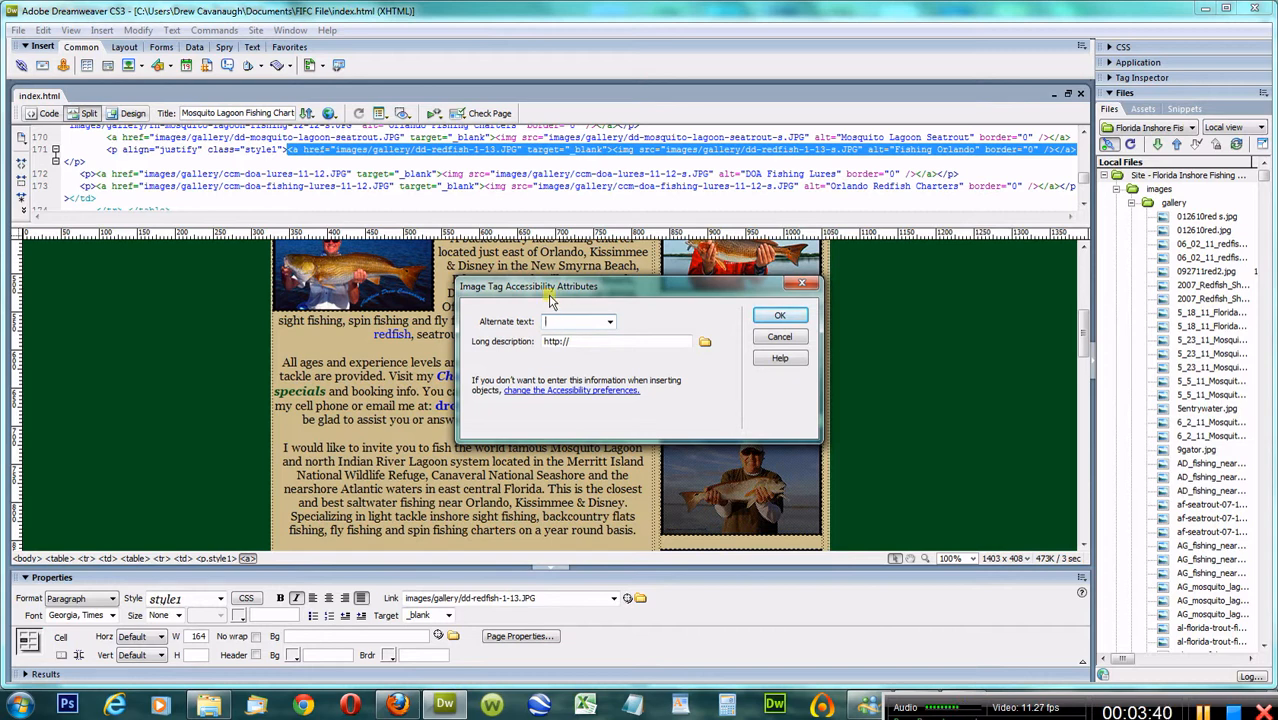
Give the new thumbnail the alt text 'Mosquito Lagoon Redfish' and refresh it in Properties
type("Mosquito")
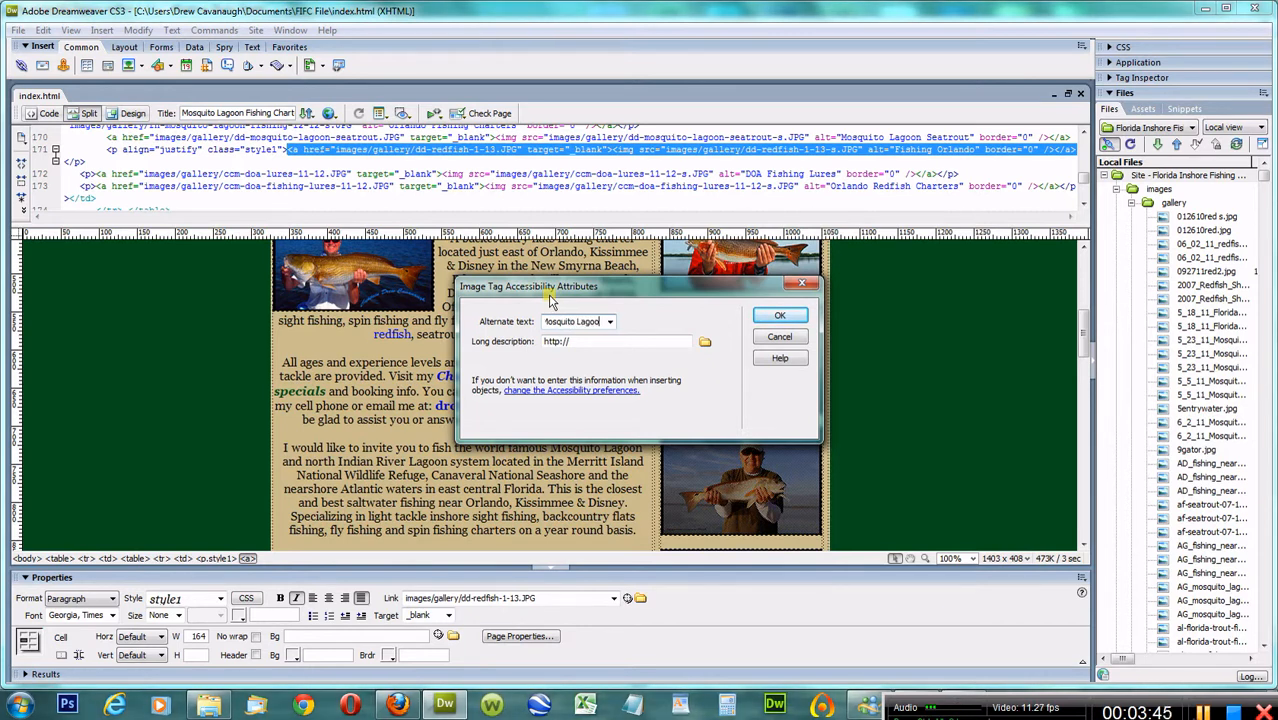
type("Lagoon Redfish")
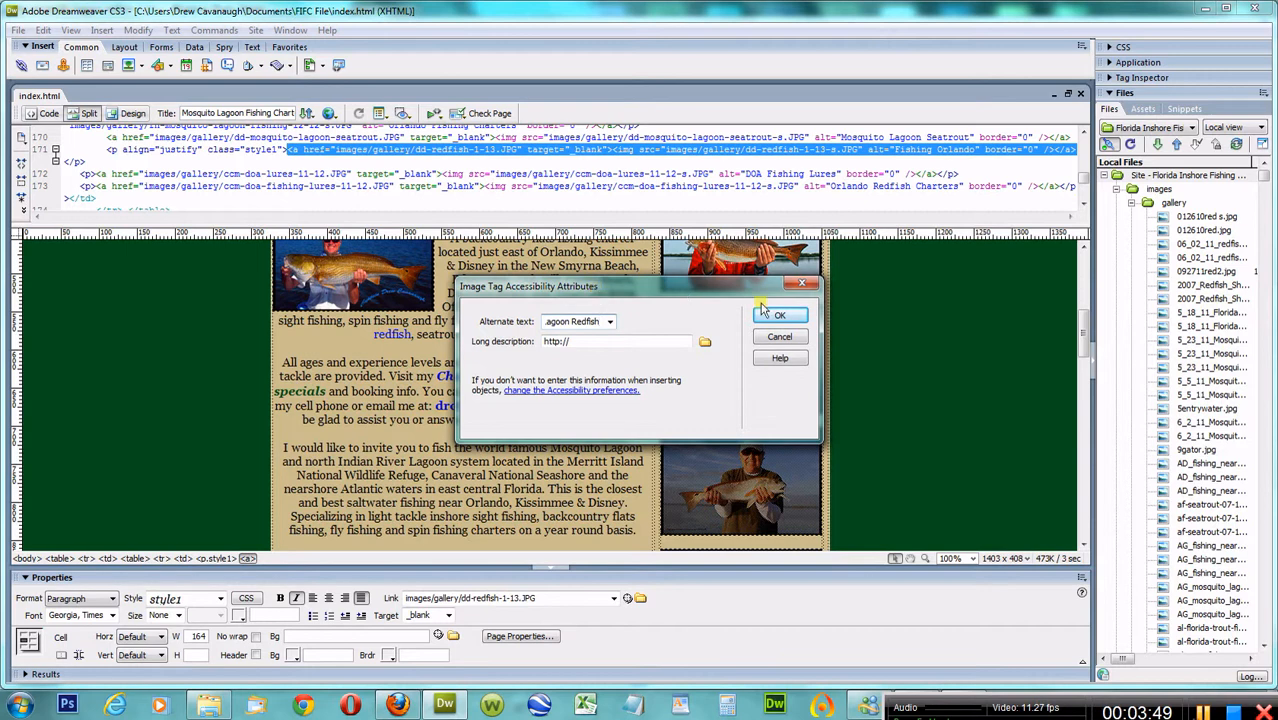
left_click(779, 315)
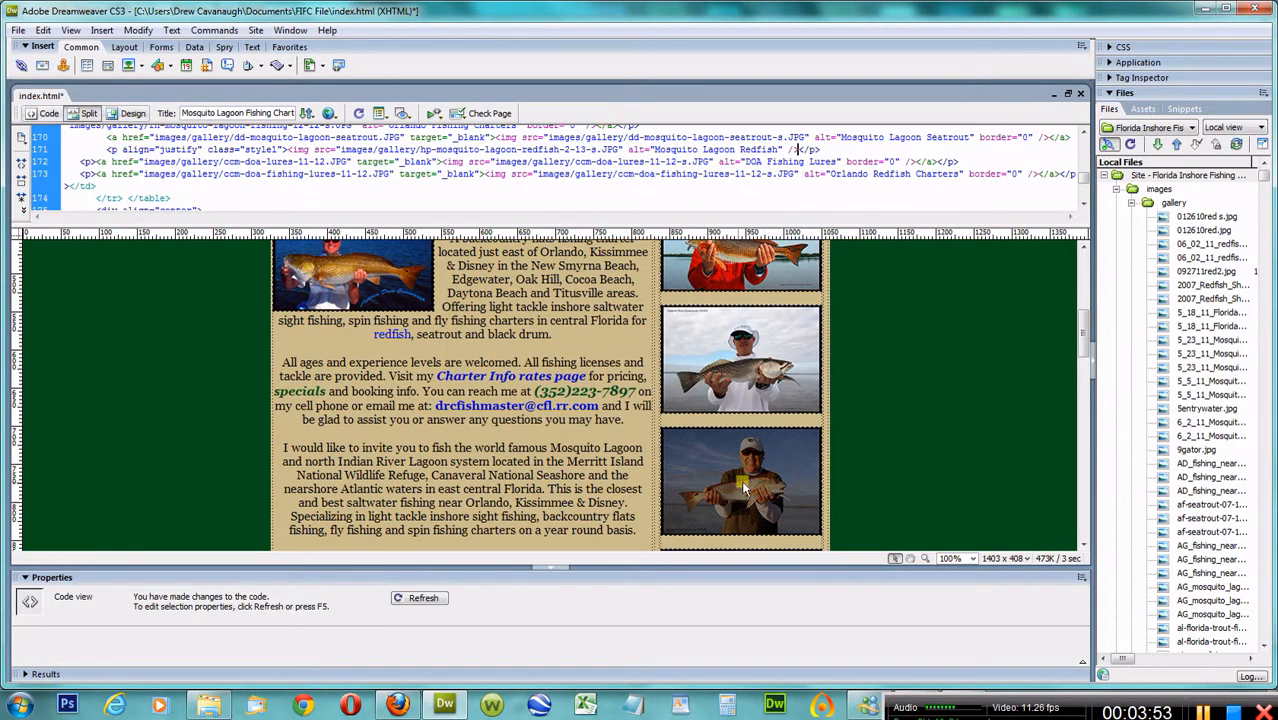
left_click(740, 485)
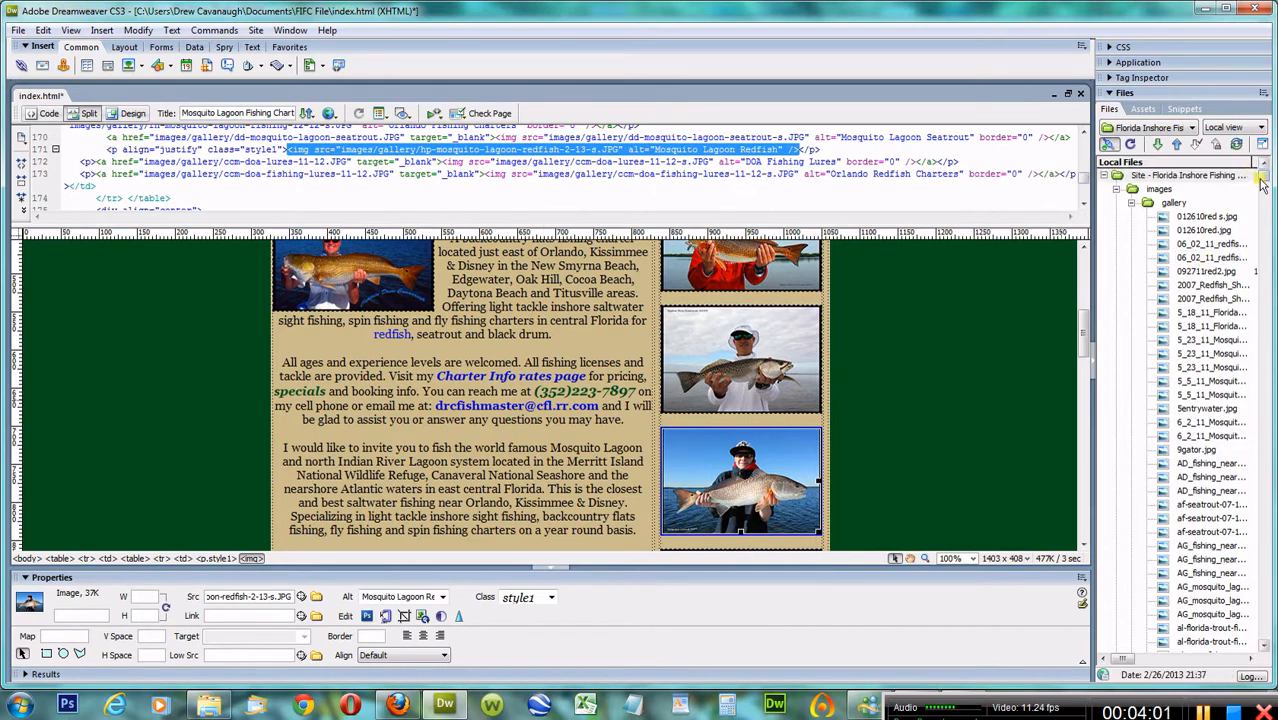
Link the thumbnail to images/gallery/hp-mosquito-lagoon-redfish-2-13.JPG with target _blank
scroll("down", 3)
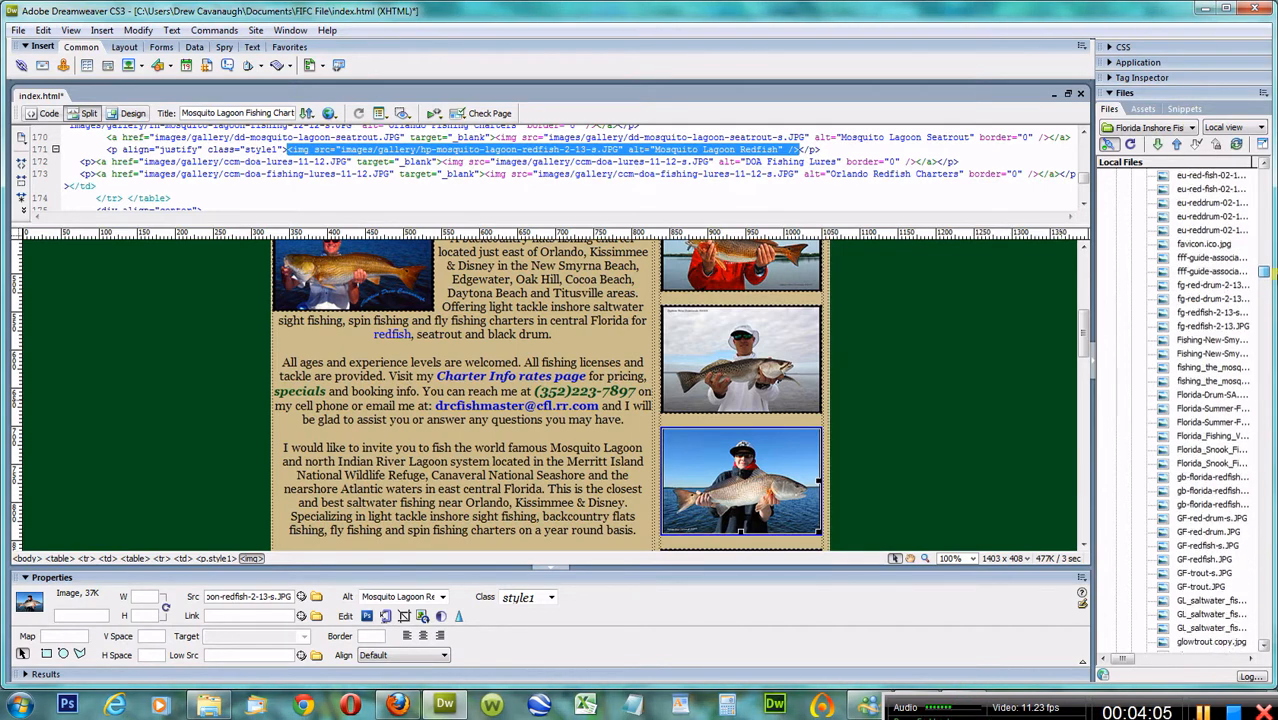
scroll("down", 3)
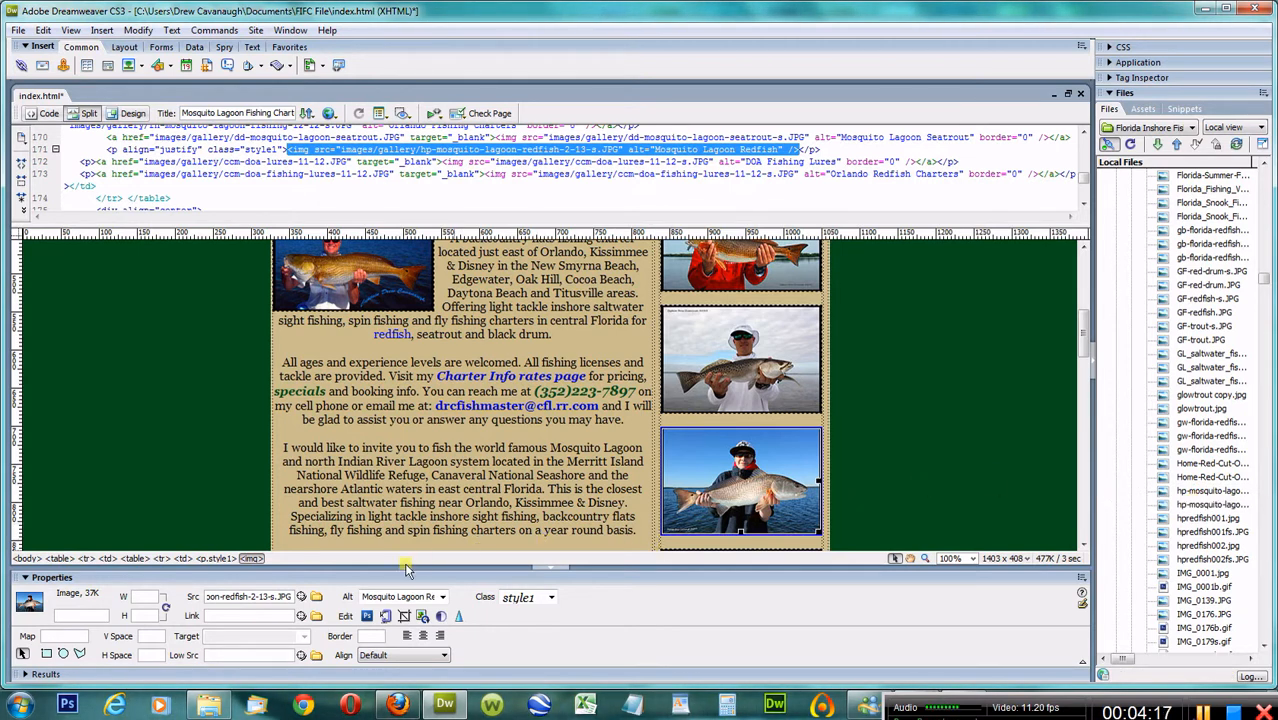
mouse_move(301, 616)
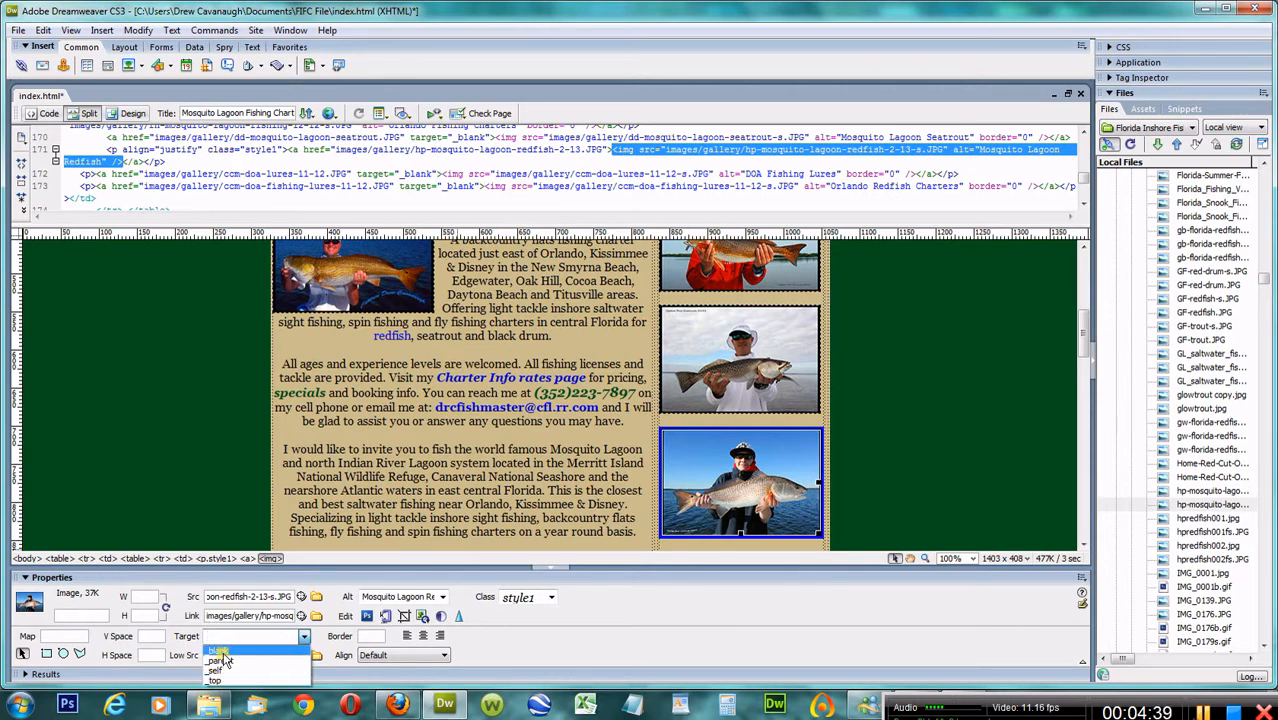
left_click(218, 637)
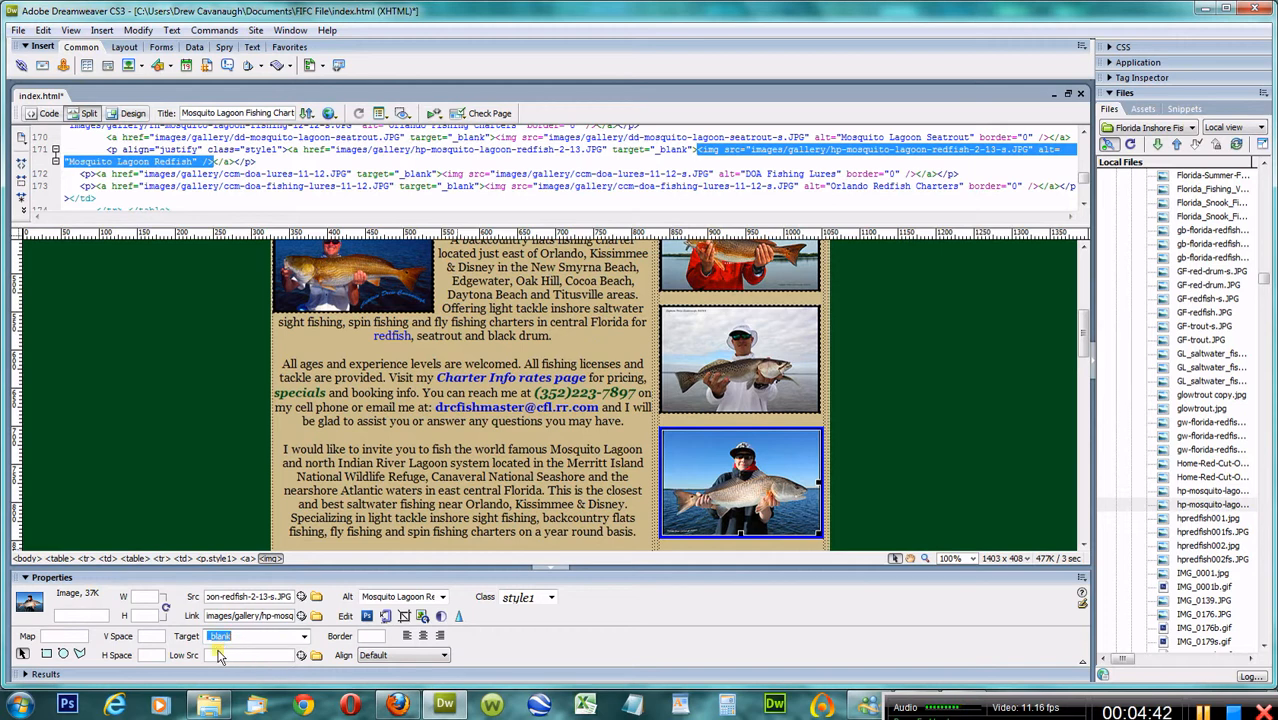
mouse_move(237, 645)
type("0")
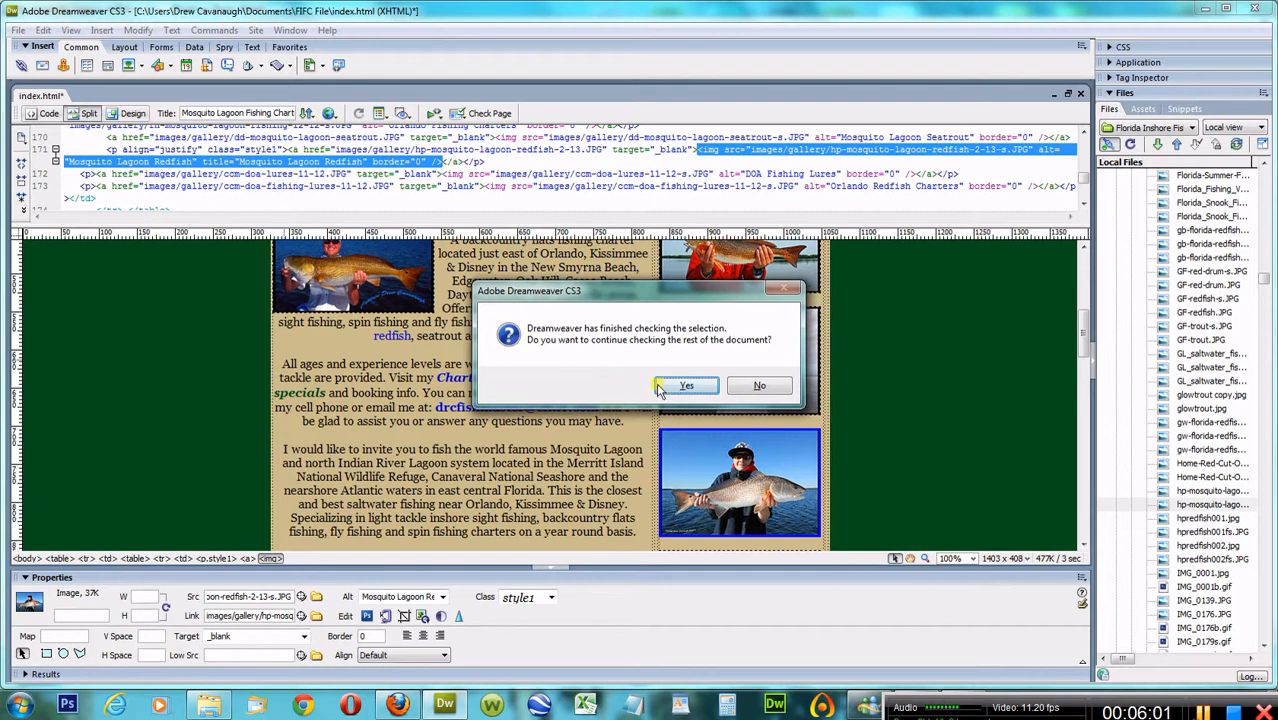
Dismiss the spelling prompt, run Commands > Clean Up XHTML, and save index.html
left_click(686, 386)
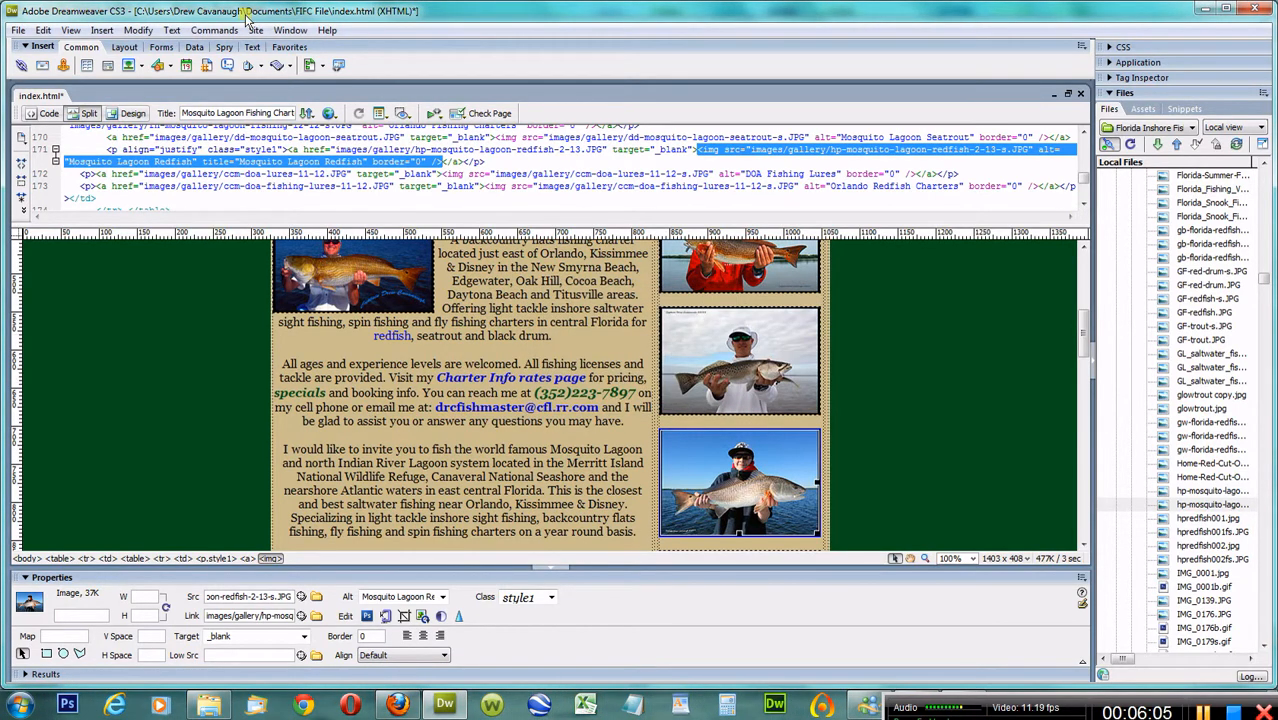
left_click(214, 29)
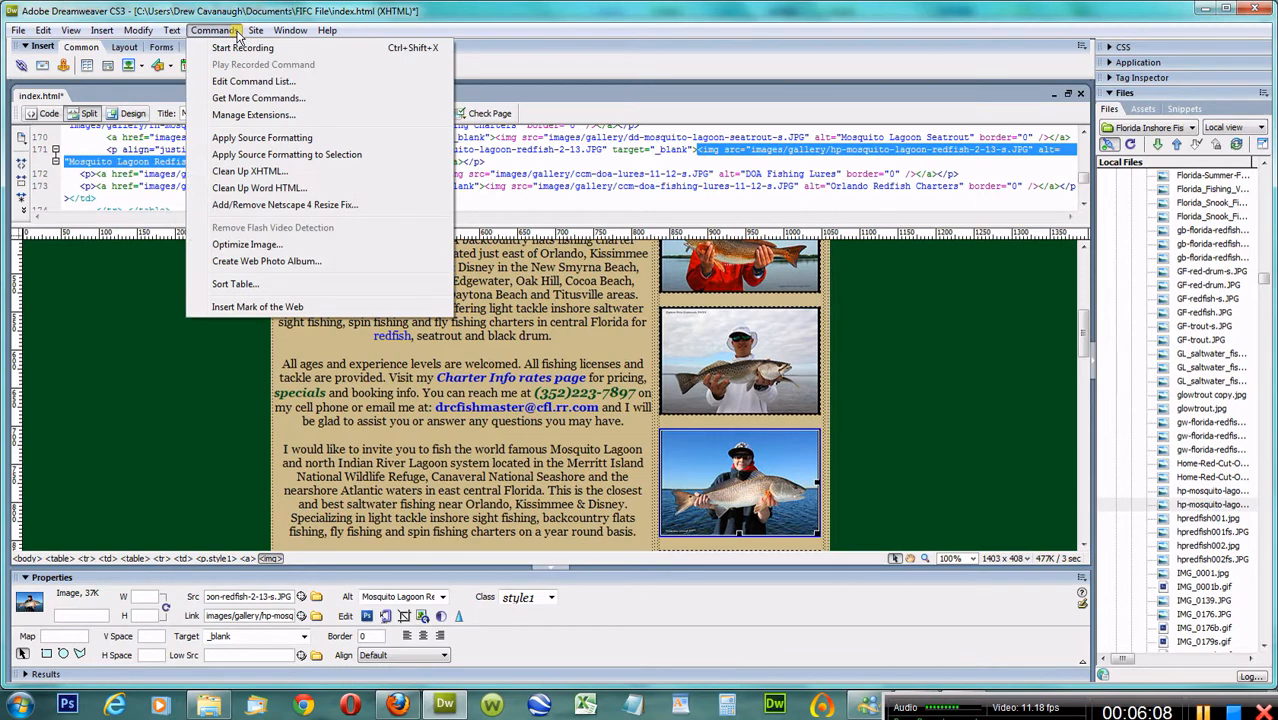
left_click(259, 171)
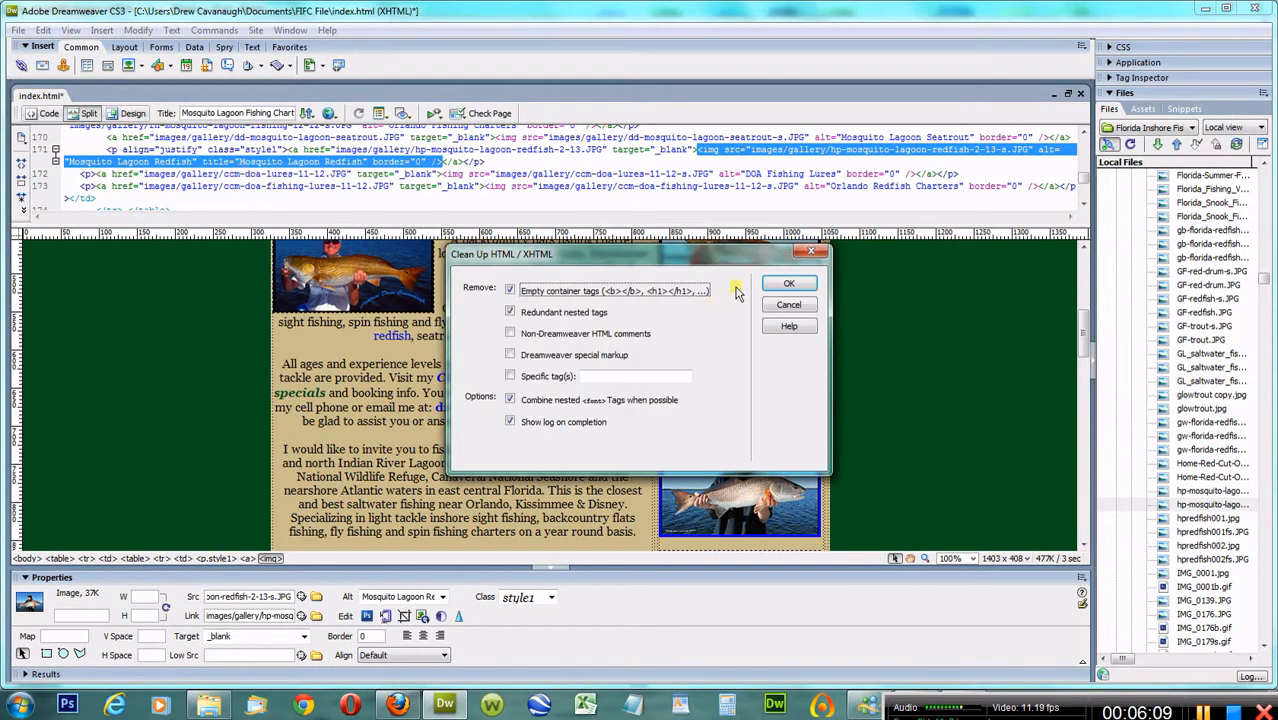
left_click(789, 283)
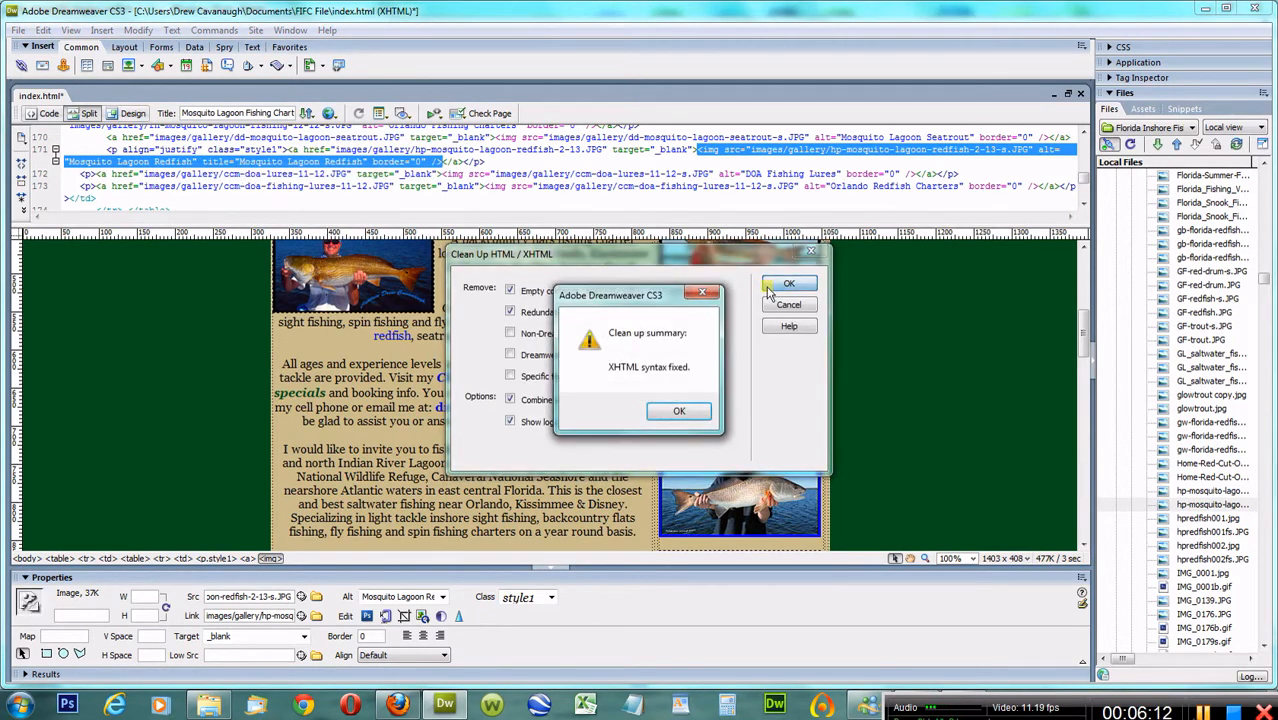
left_click(679, 411)
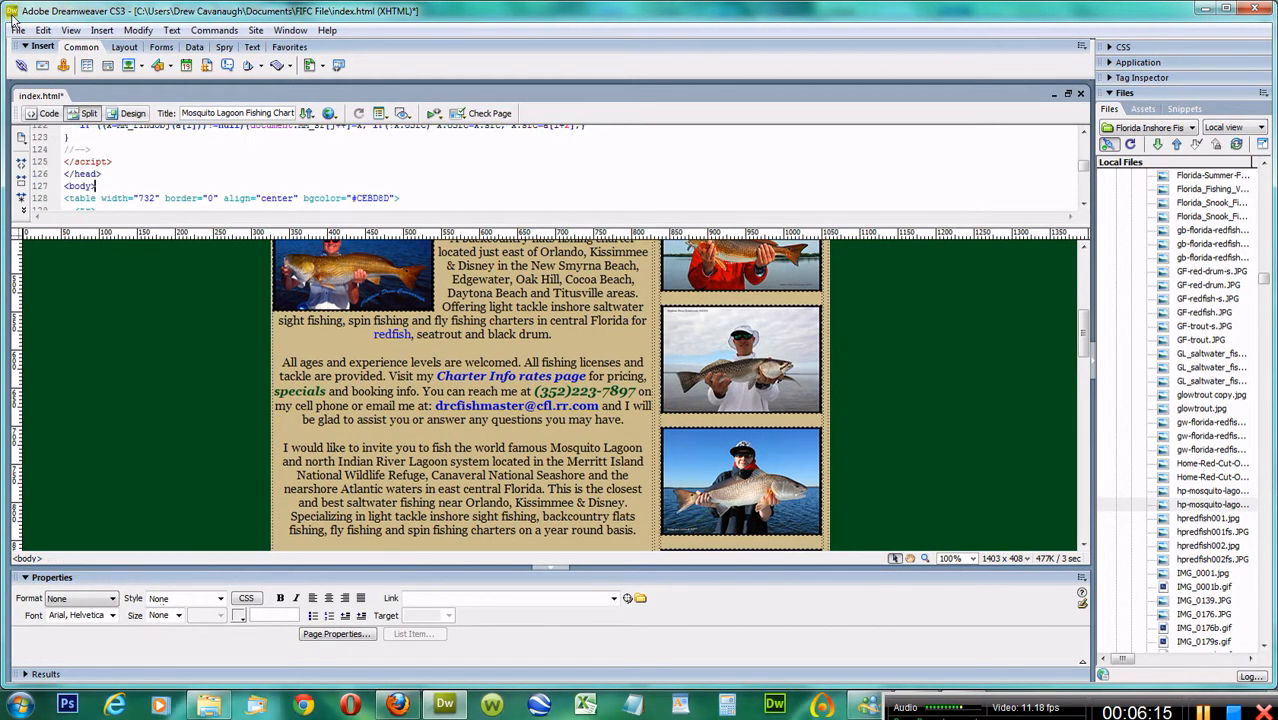
left_click(17, 29)
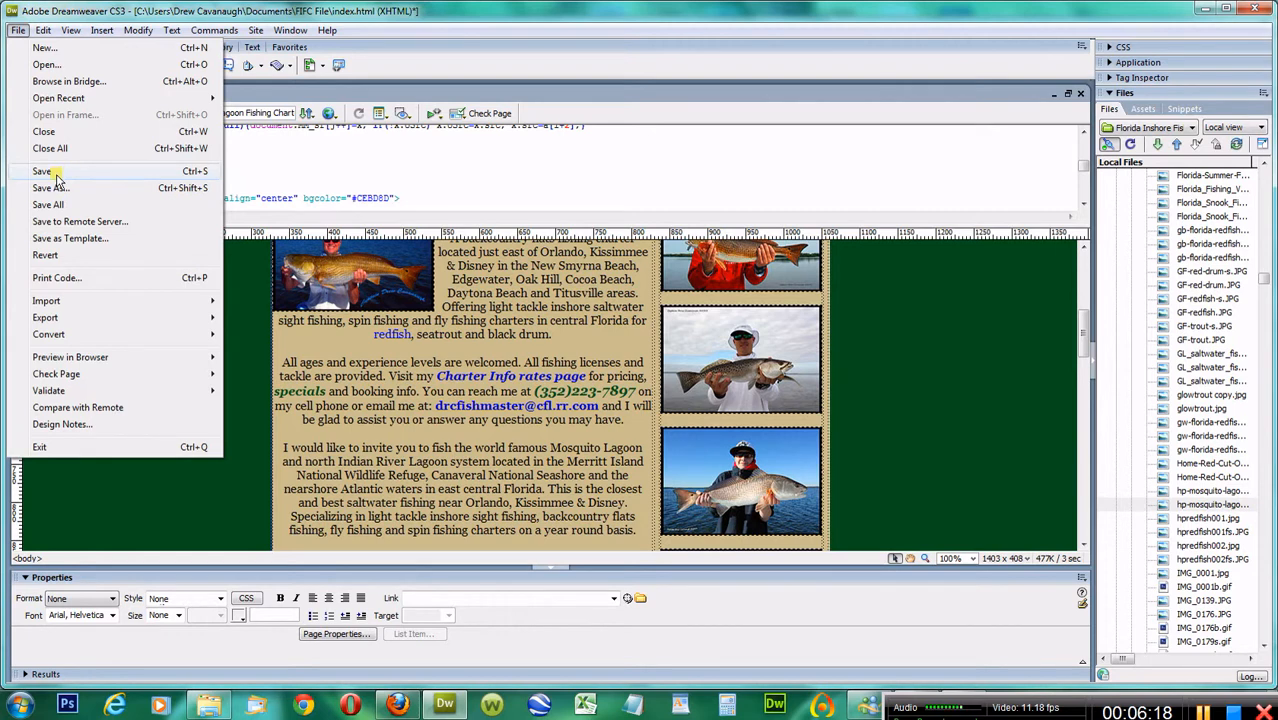
left_click(42, 171)
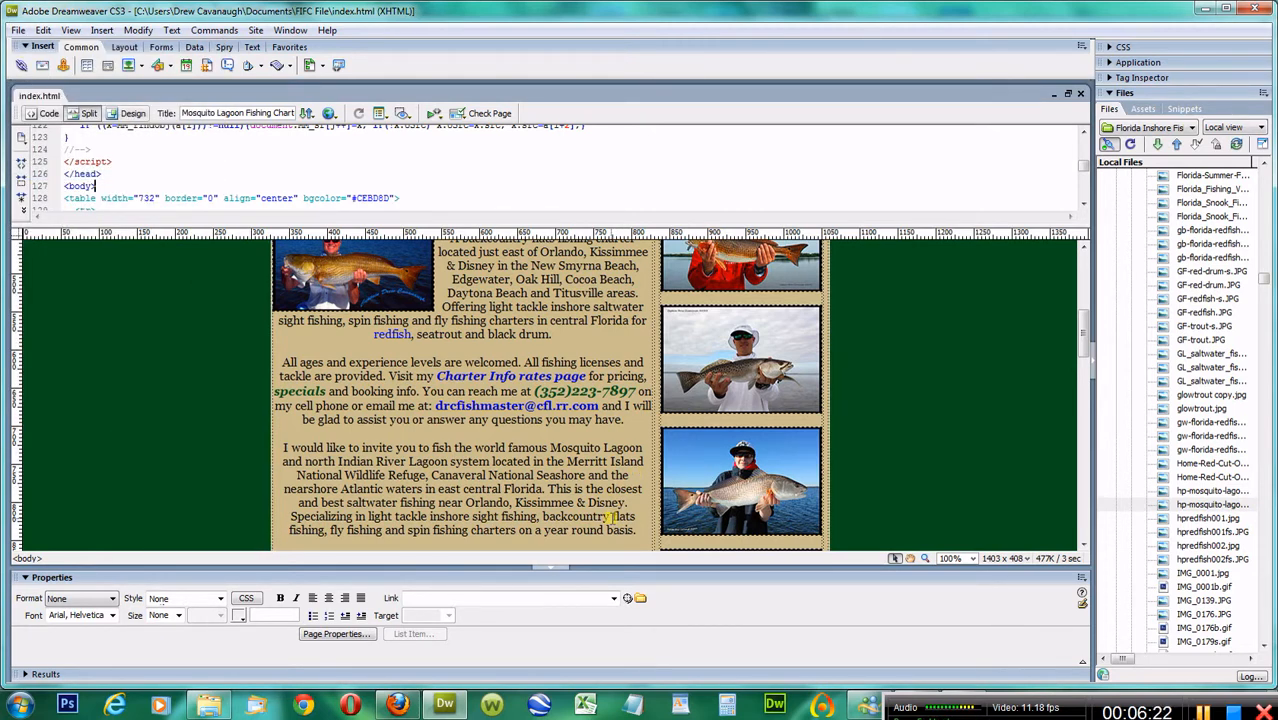
Put the full-size redfish image and index.html, with dependent files, onto the server
left_click(1207, 189)
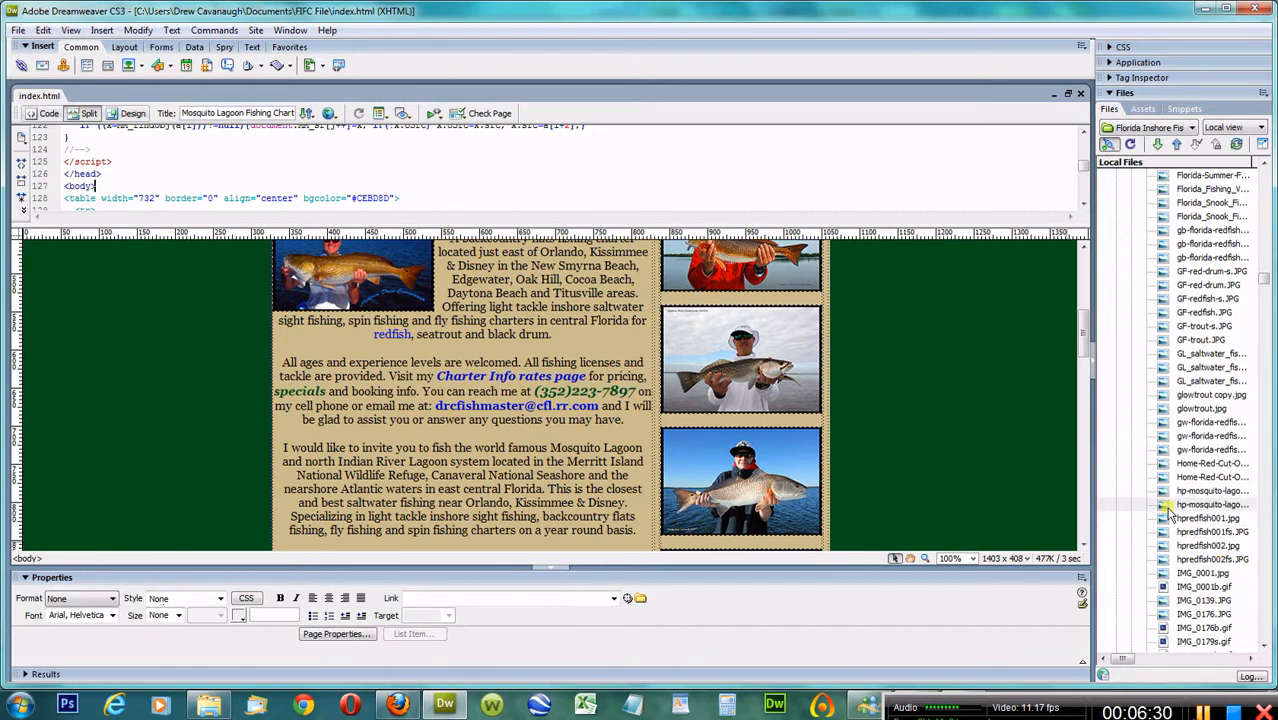
left_click(1210, 504)
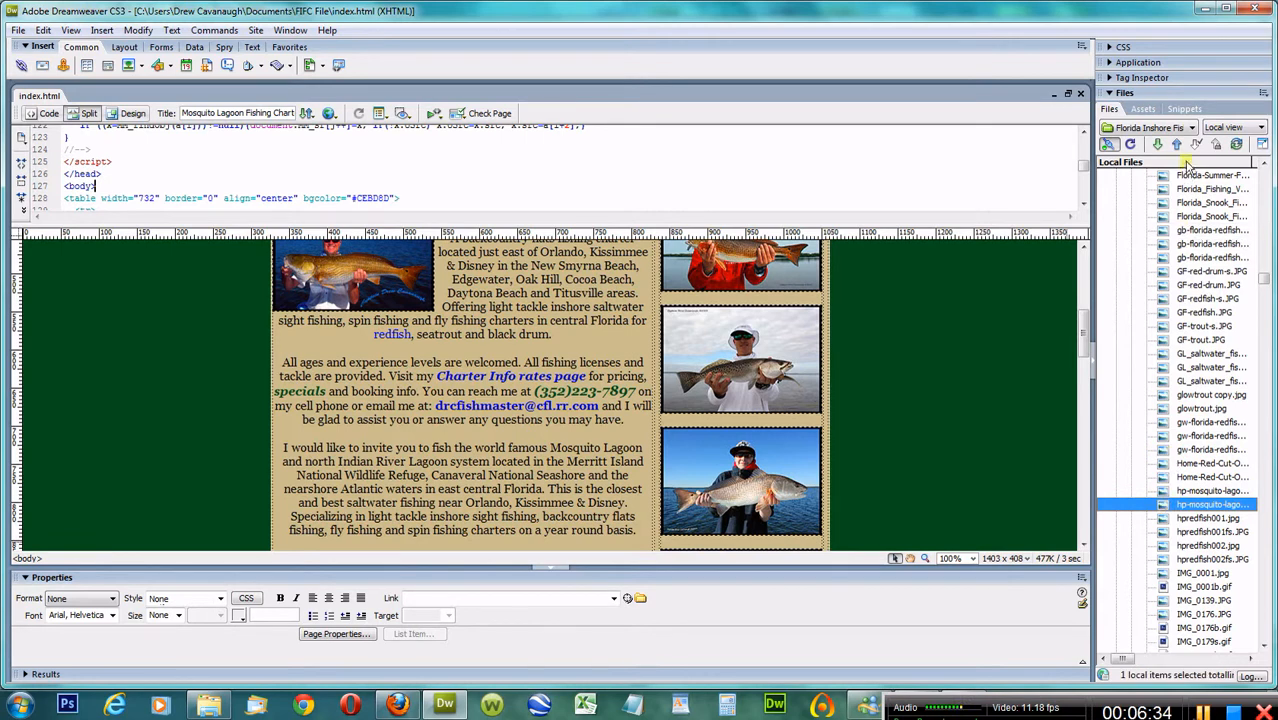
mouse_move(1159, 144)
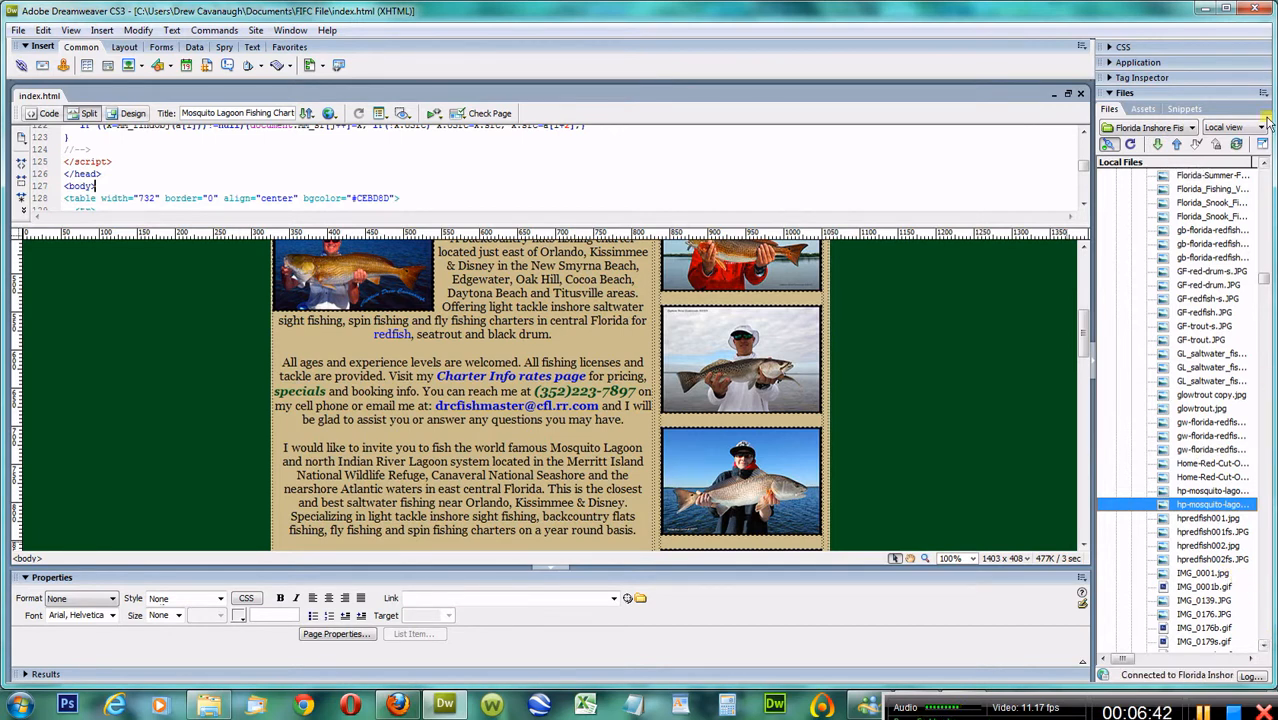
scroll("down", 3)
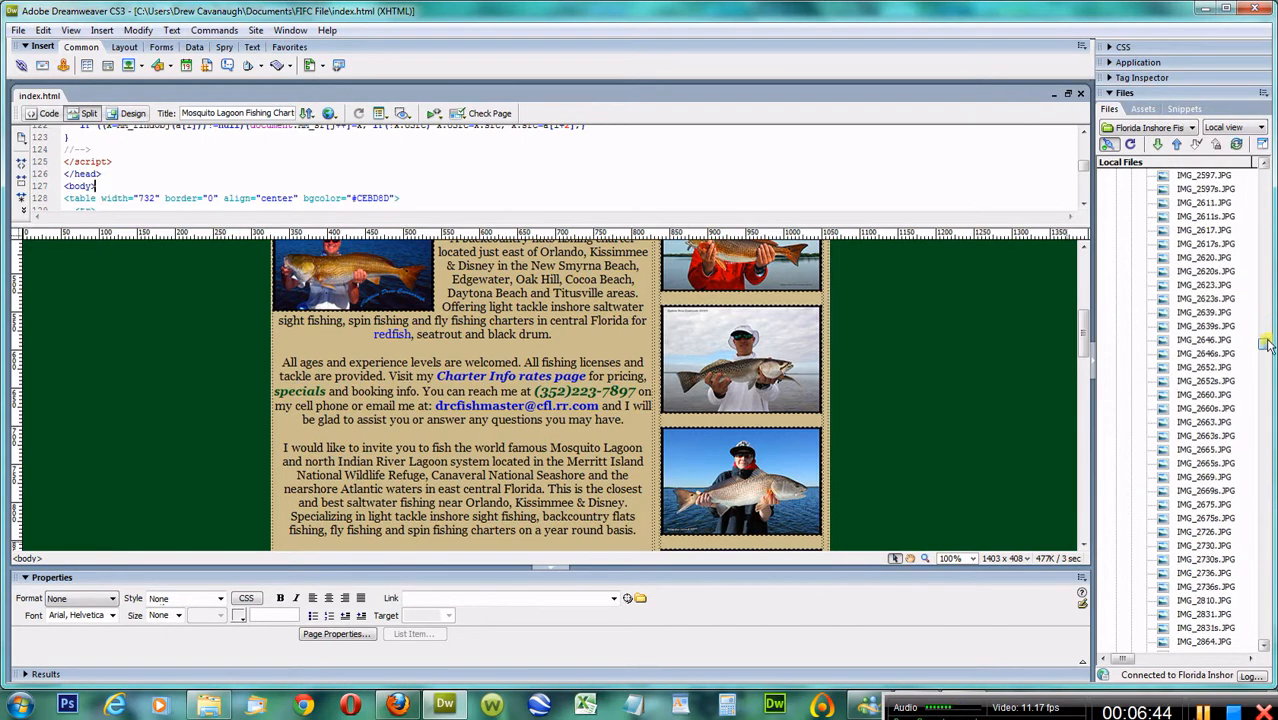
scroll("down", 3)
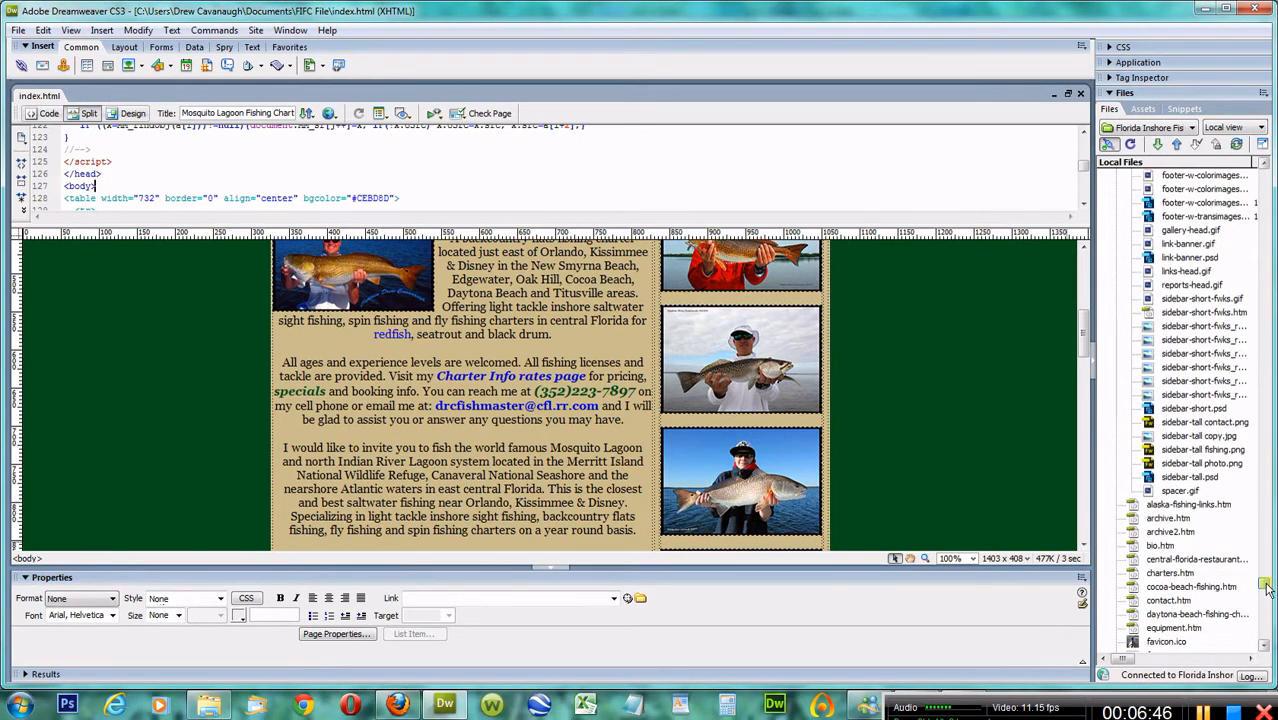
scroll("down", 3)
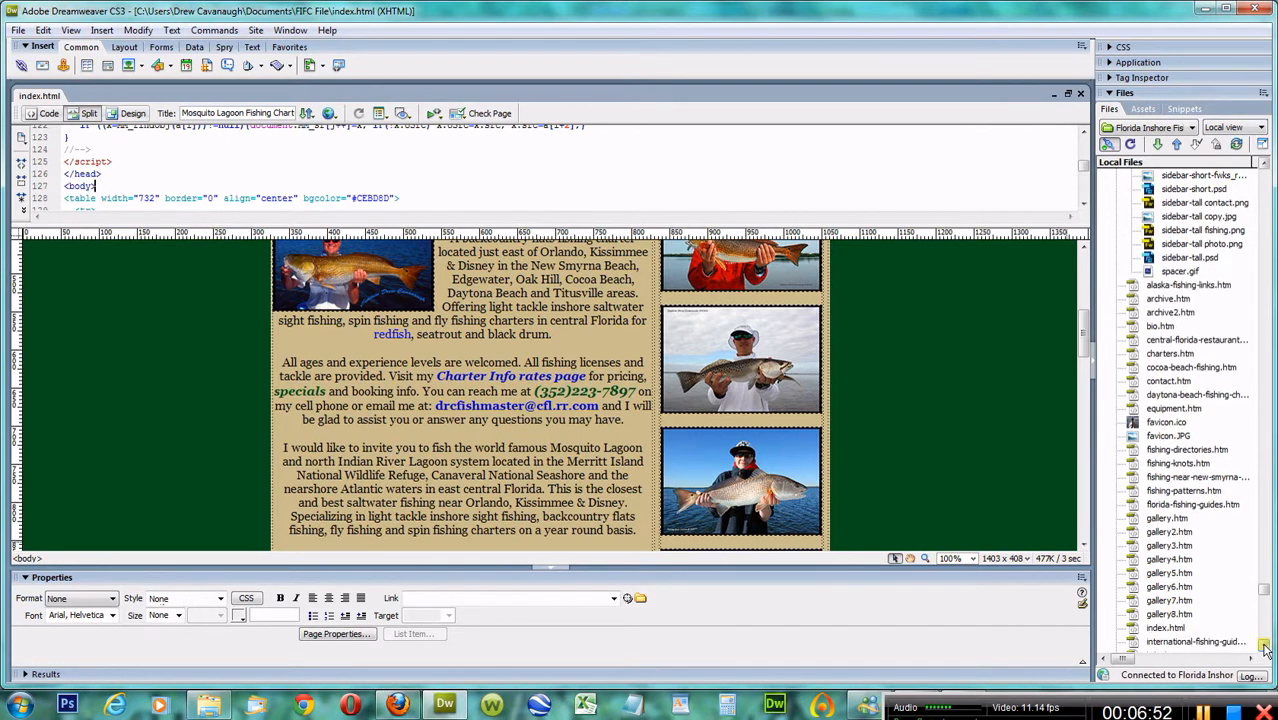
left_click(1165, 627)
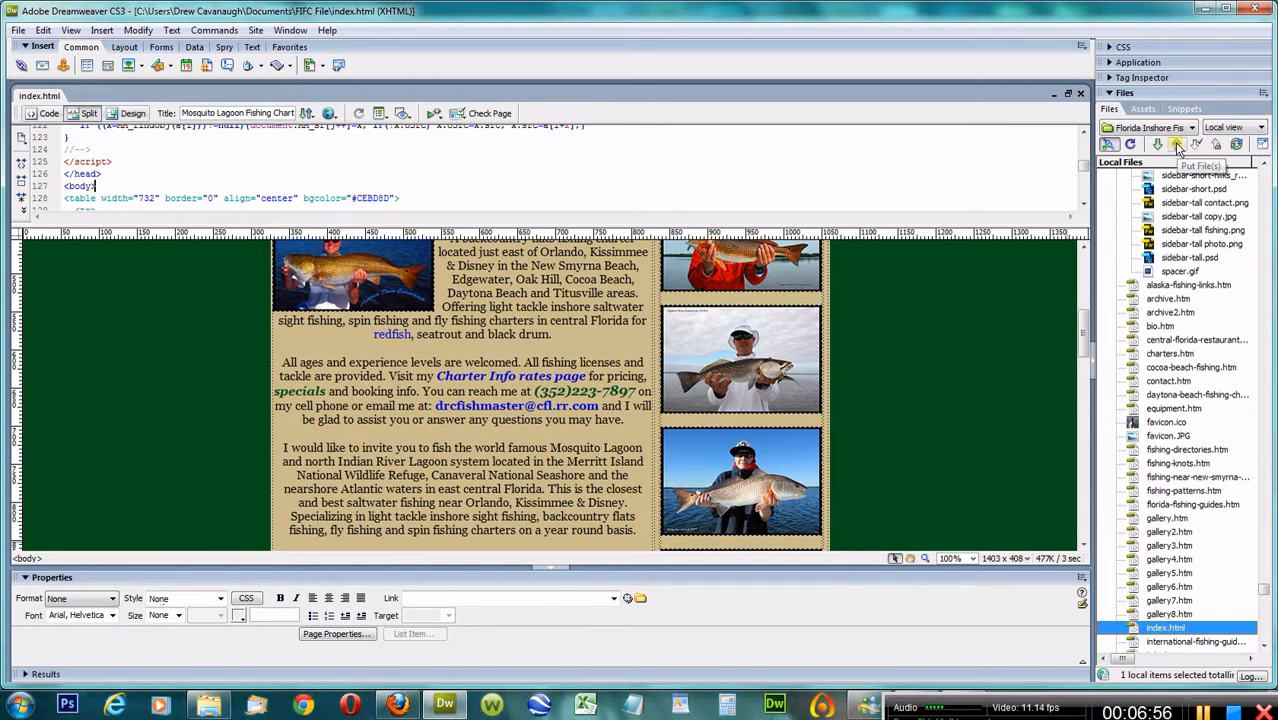
left_click(1178, 144)
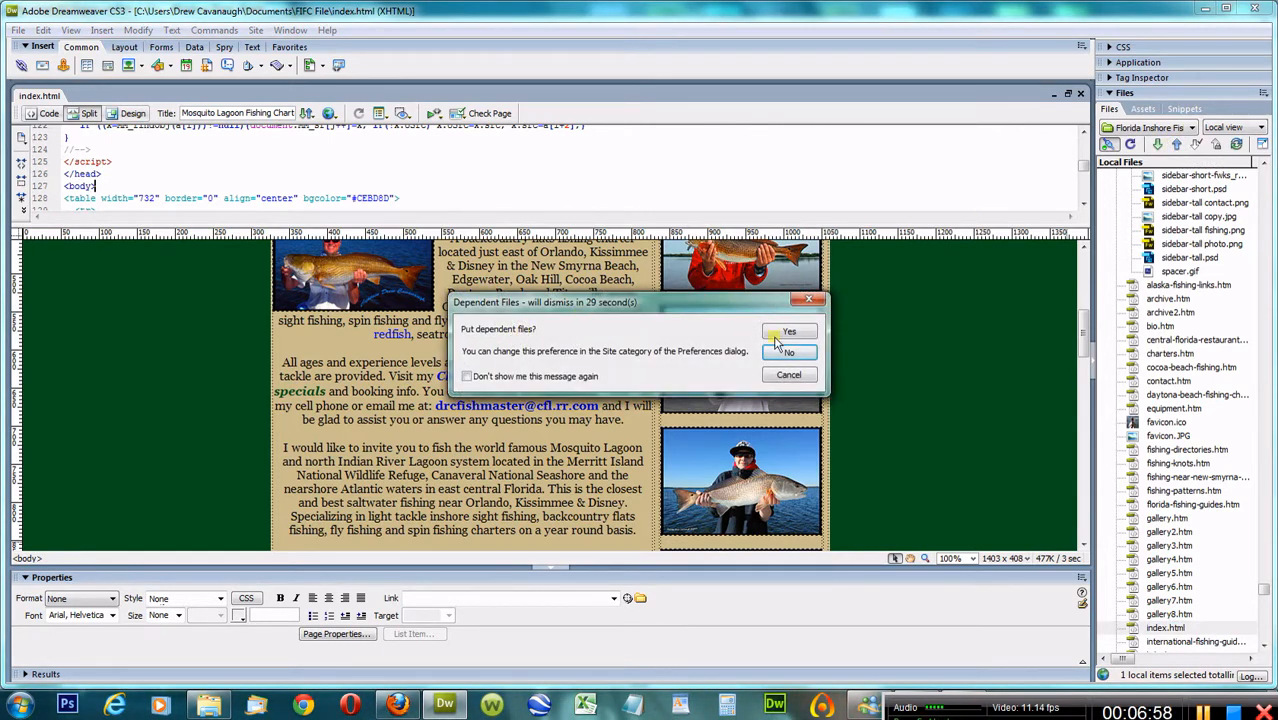
left_click(789, 331)
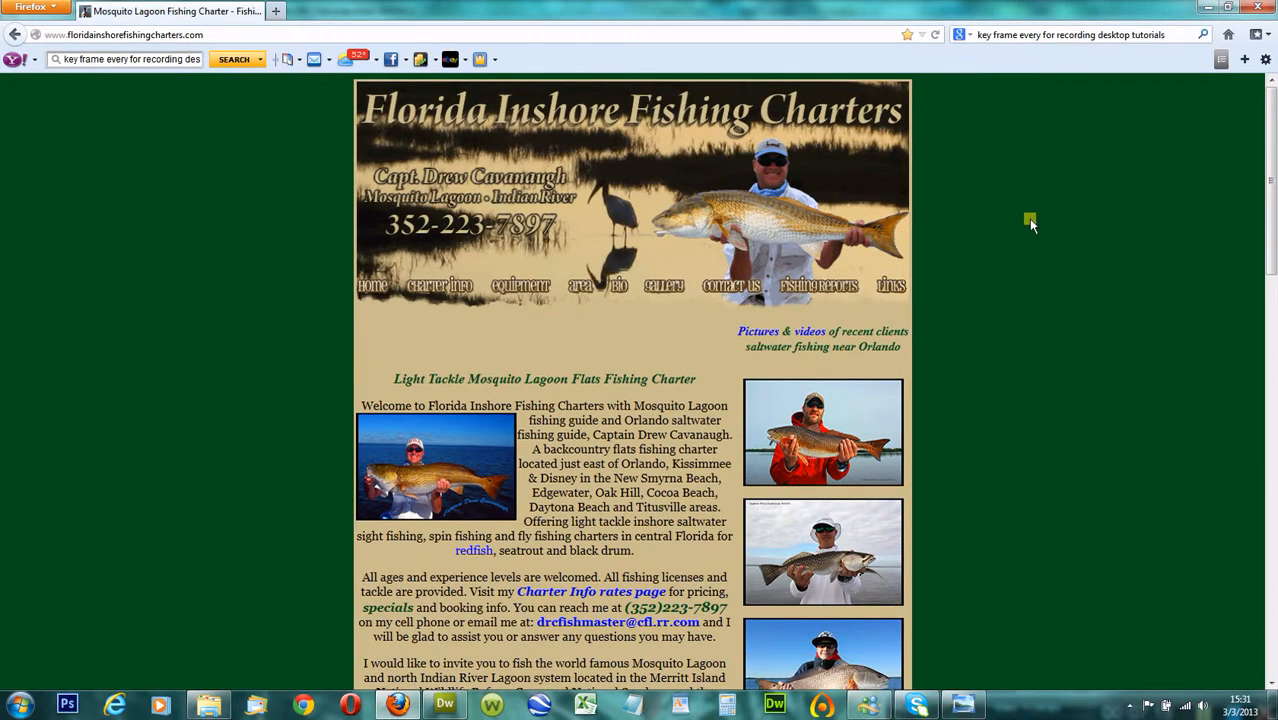
Open the live redfish thumbnail's full-size photo in a new tab, then close that tab
scroll("down", 3)
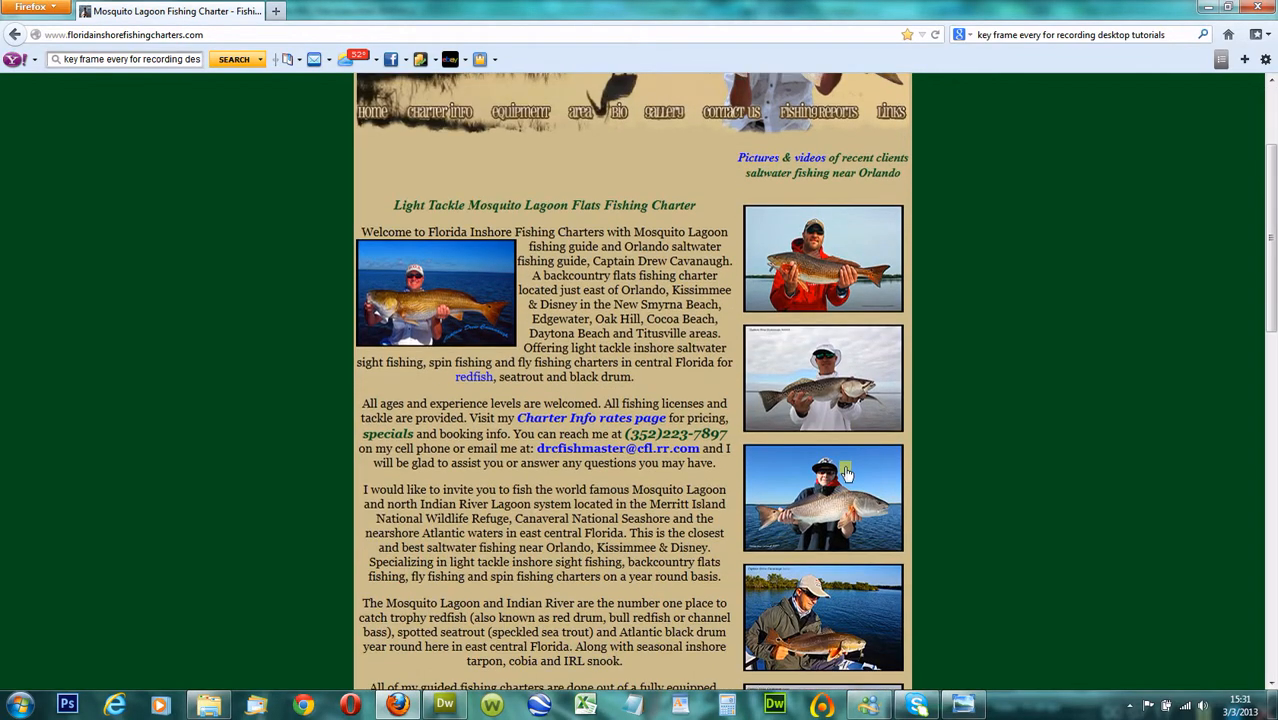
left_click(823, 497)
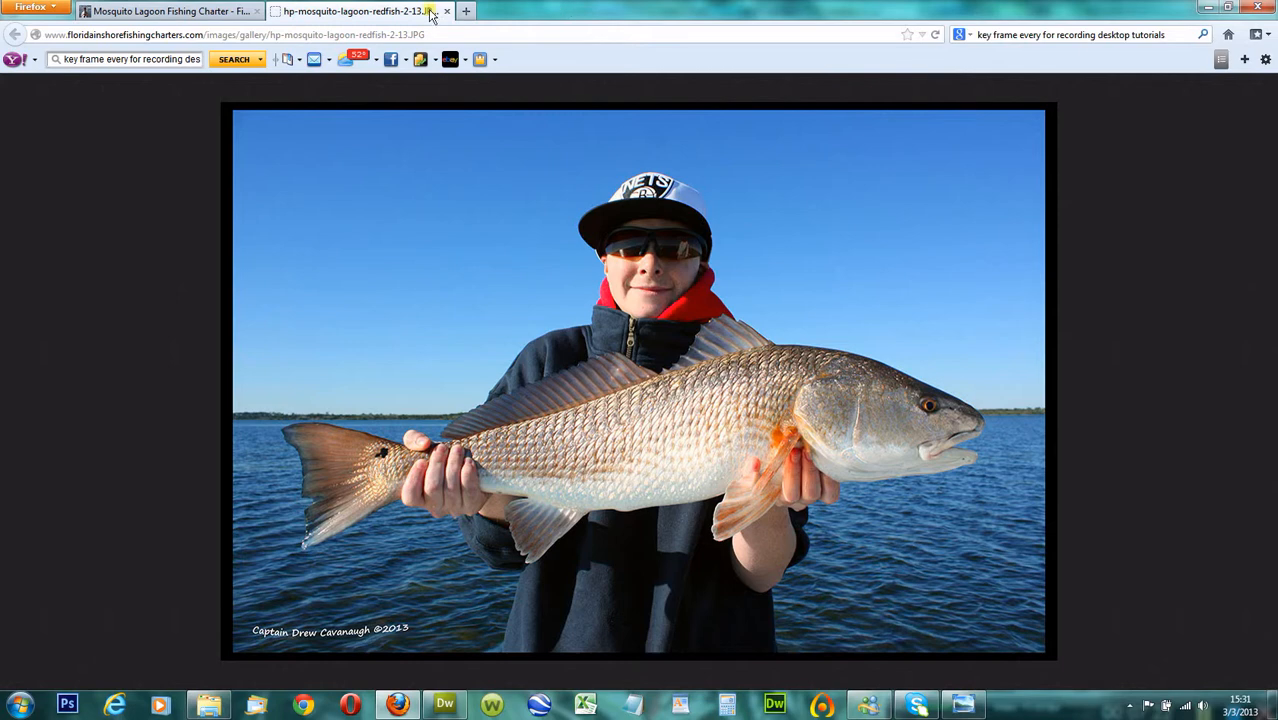
left_click(447, 11)
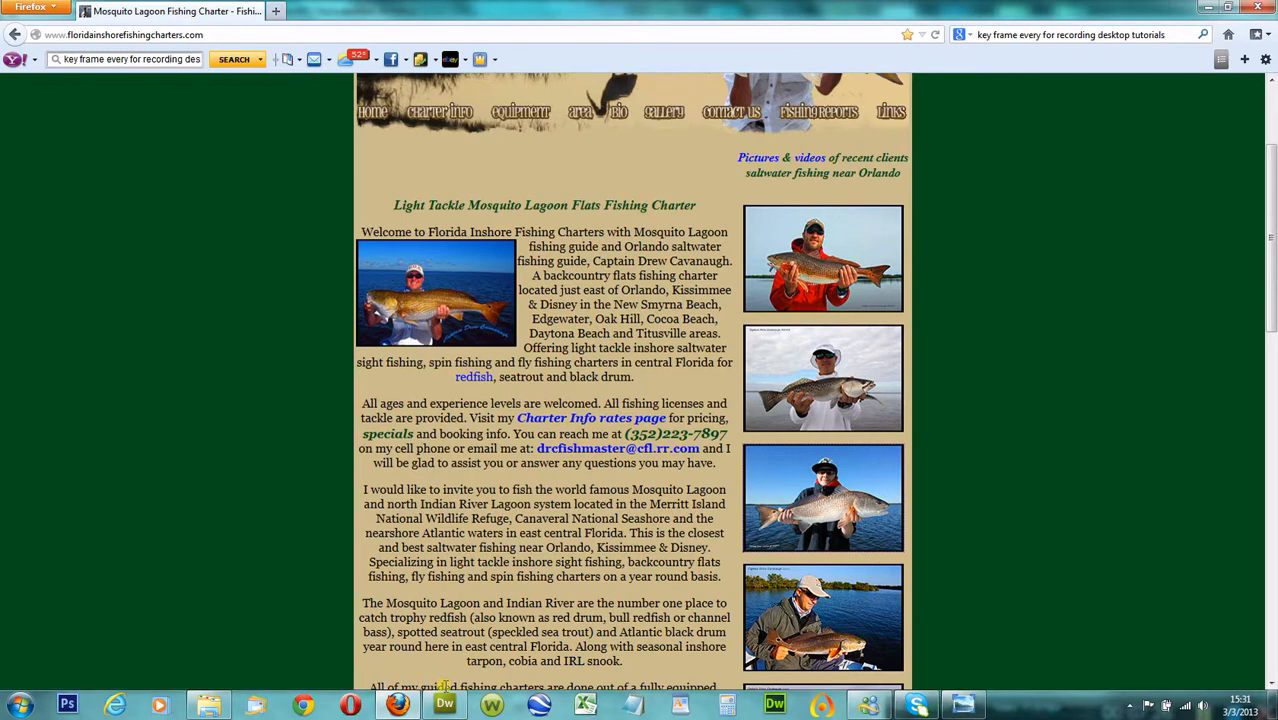
Return to Dreamweaver, where the redfish photo accidentally lands beside the All ages paragraph
left_click(444, 705)
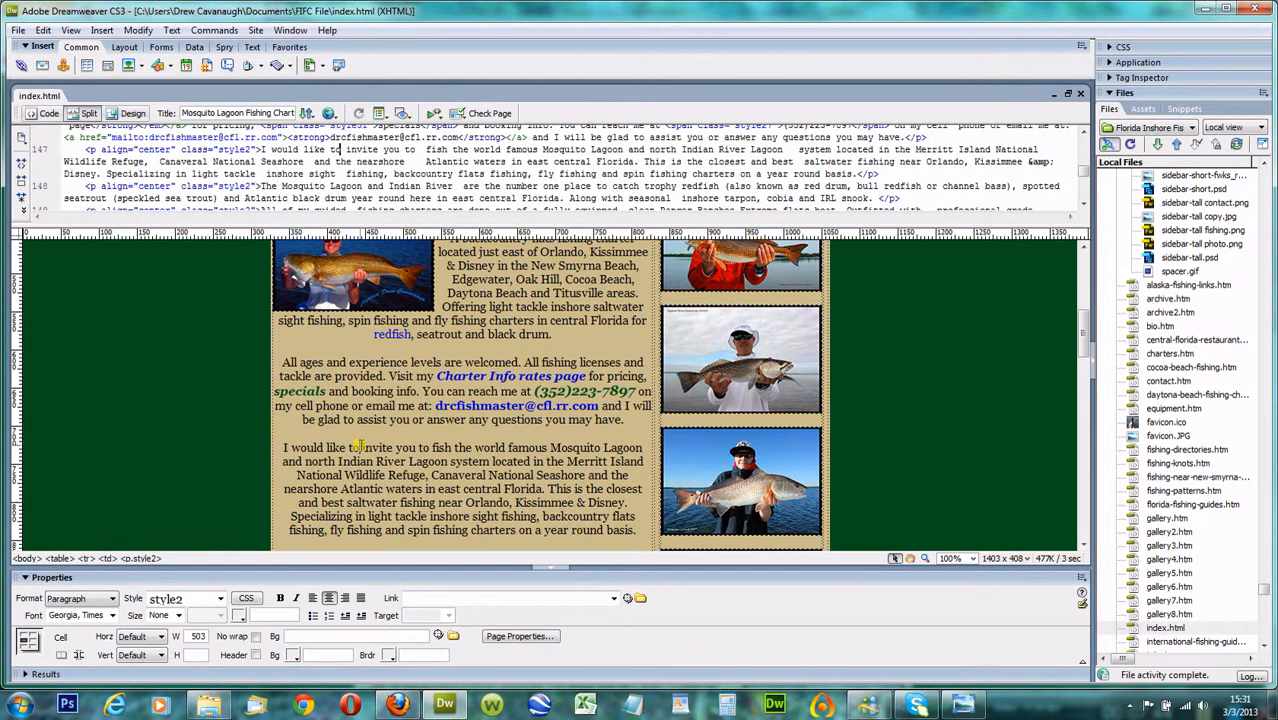
left_click(102, 30)
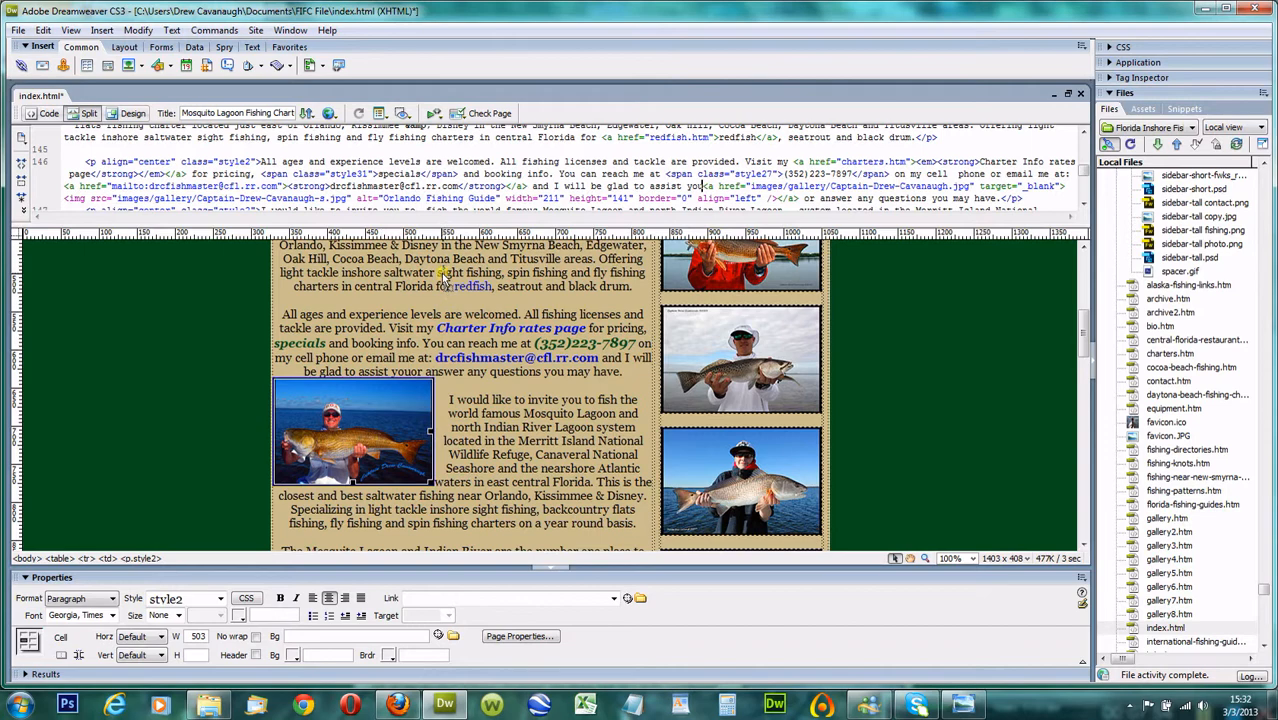
right_click(350, 320)
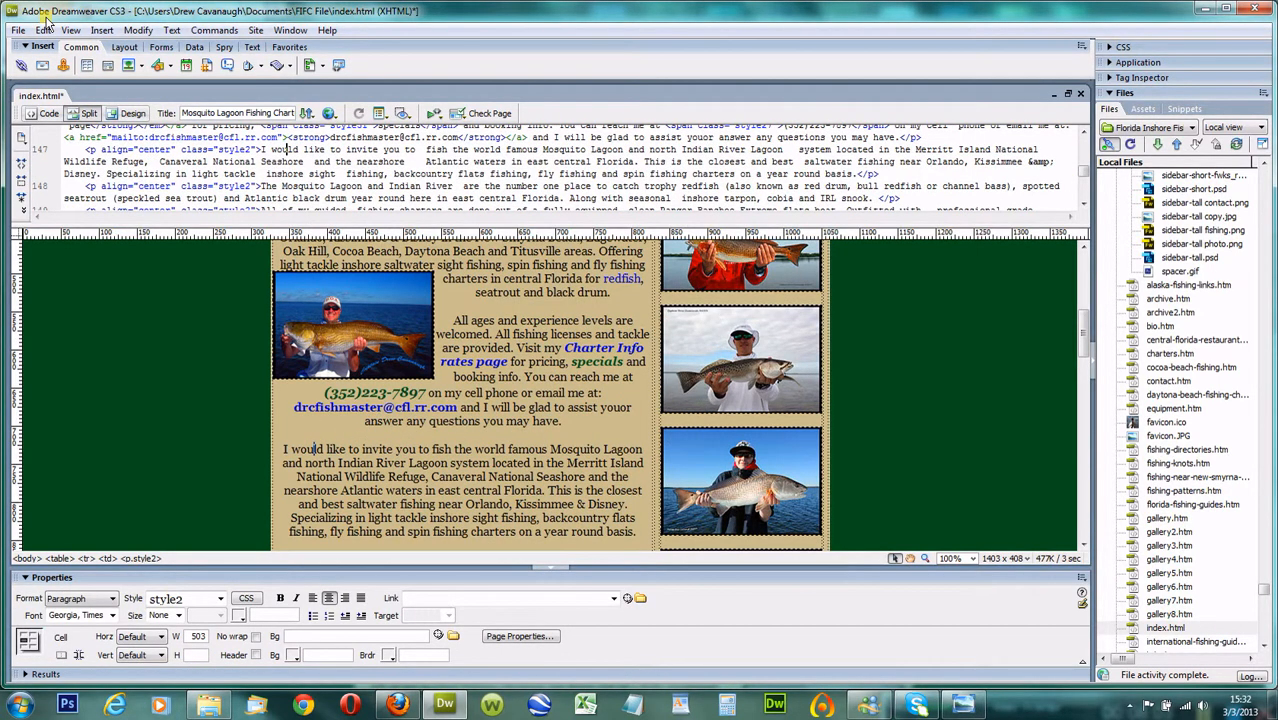
left_click(47, 29)
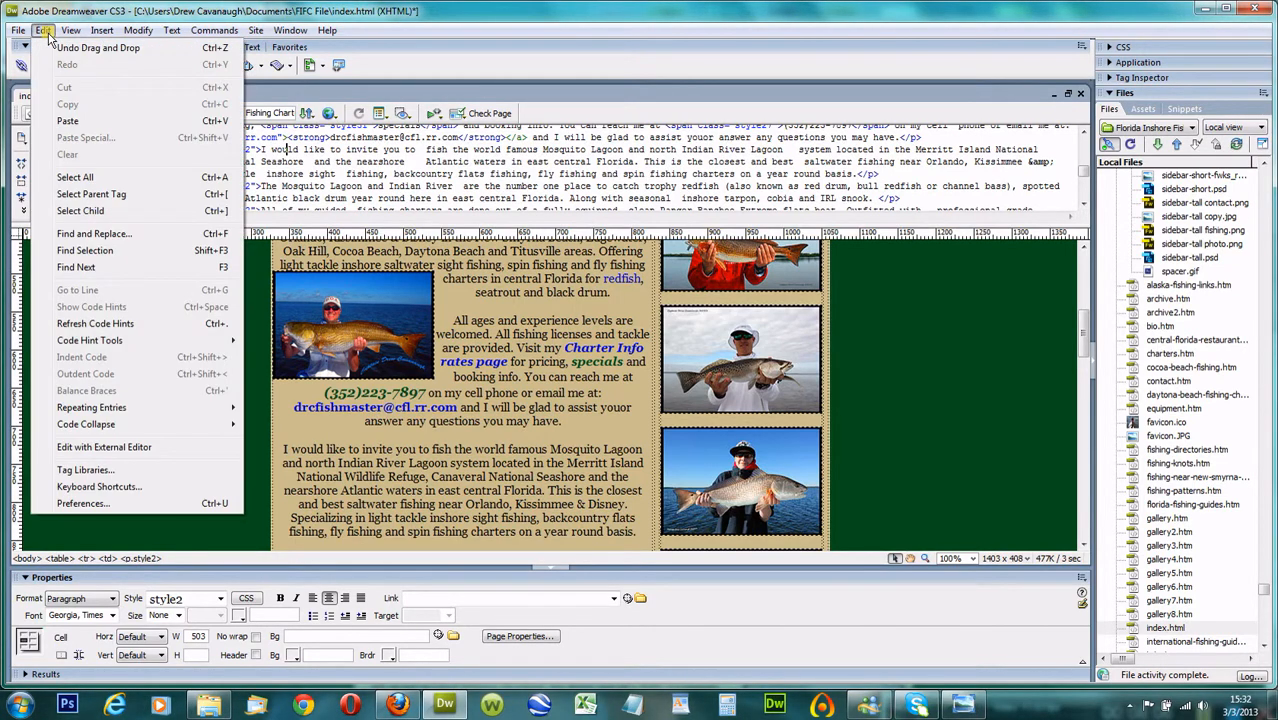